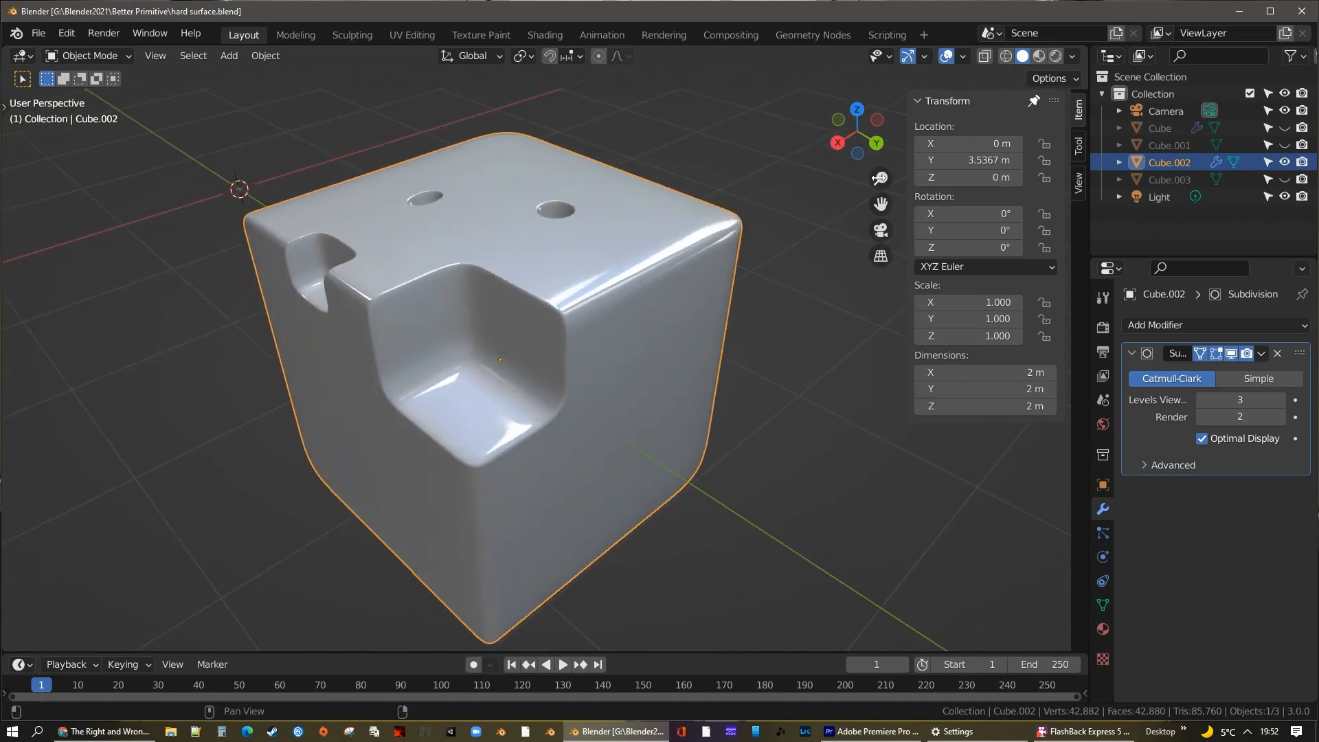
- Bring up File > New to show the list of starting templates
{"action": "left_click", "coordinate": [1071, 56]}
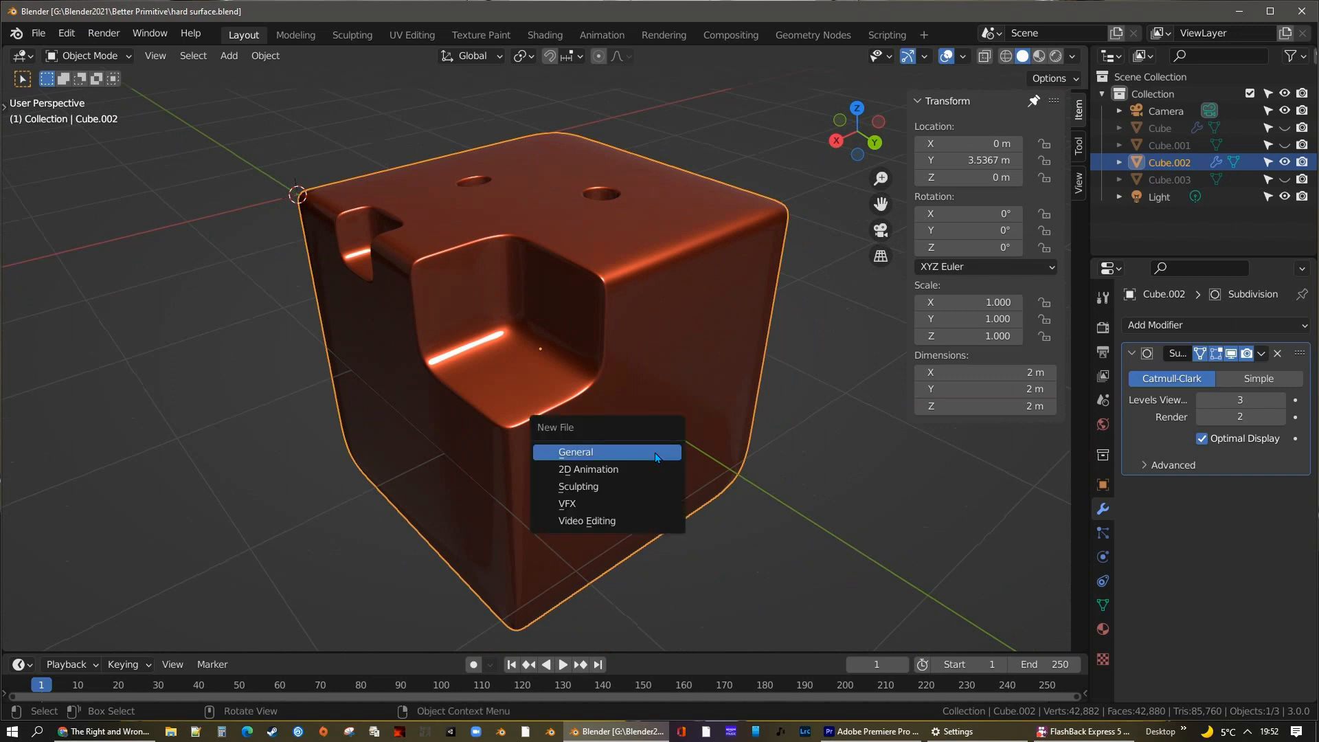
- Start a new General file with the default cube, camera and light
{"action": "left_click", "coordinate": [576, 452]}
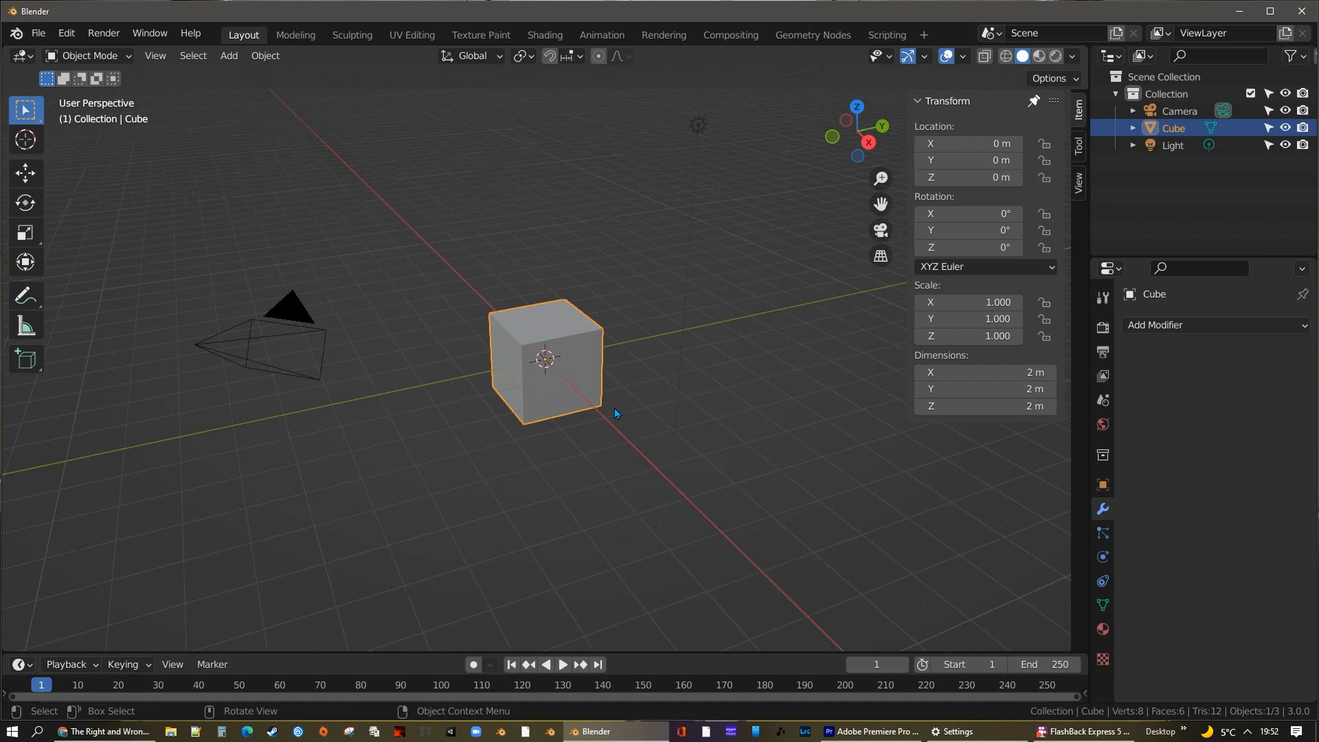
{"action": "mouse_move", "coordinate": [445, 201]}
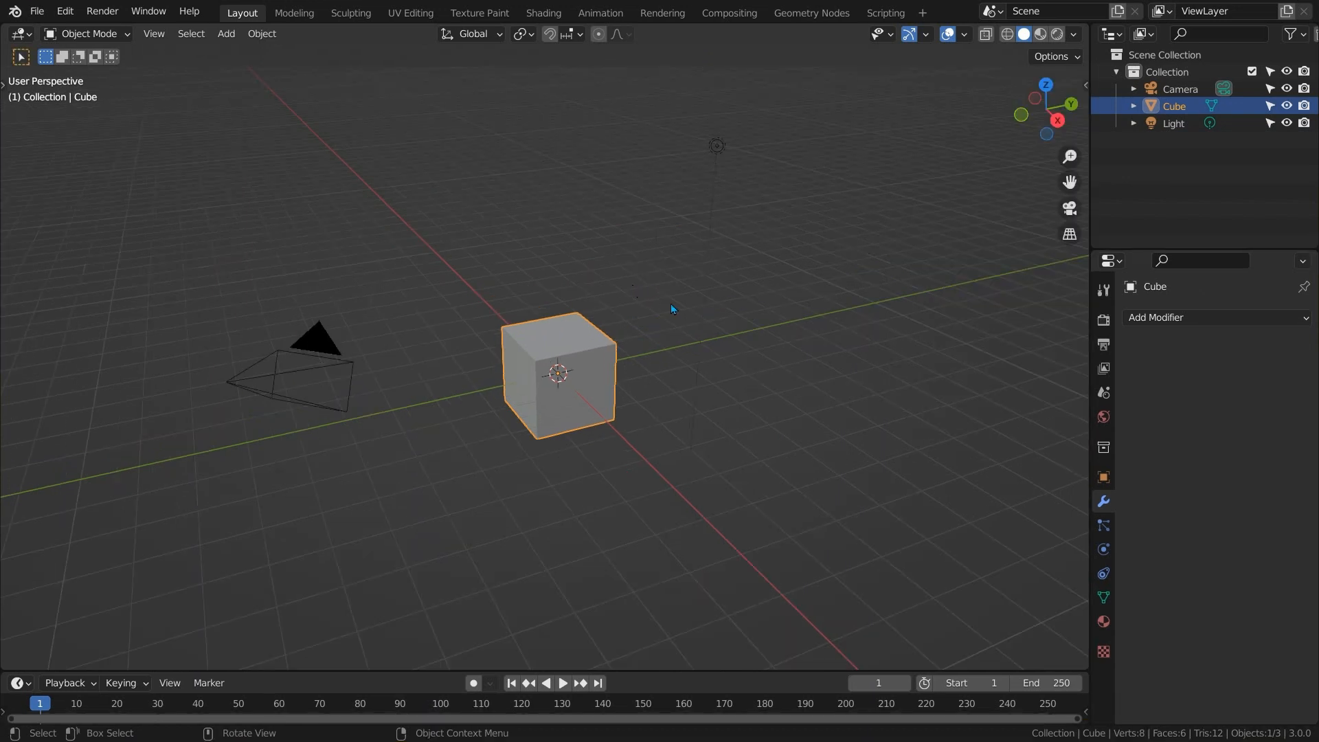
{"action": "mouse_move", "coordinate": [595, 420]}
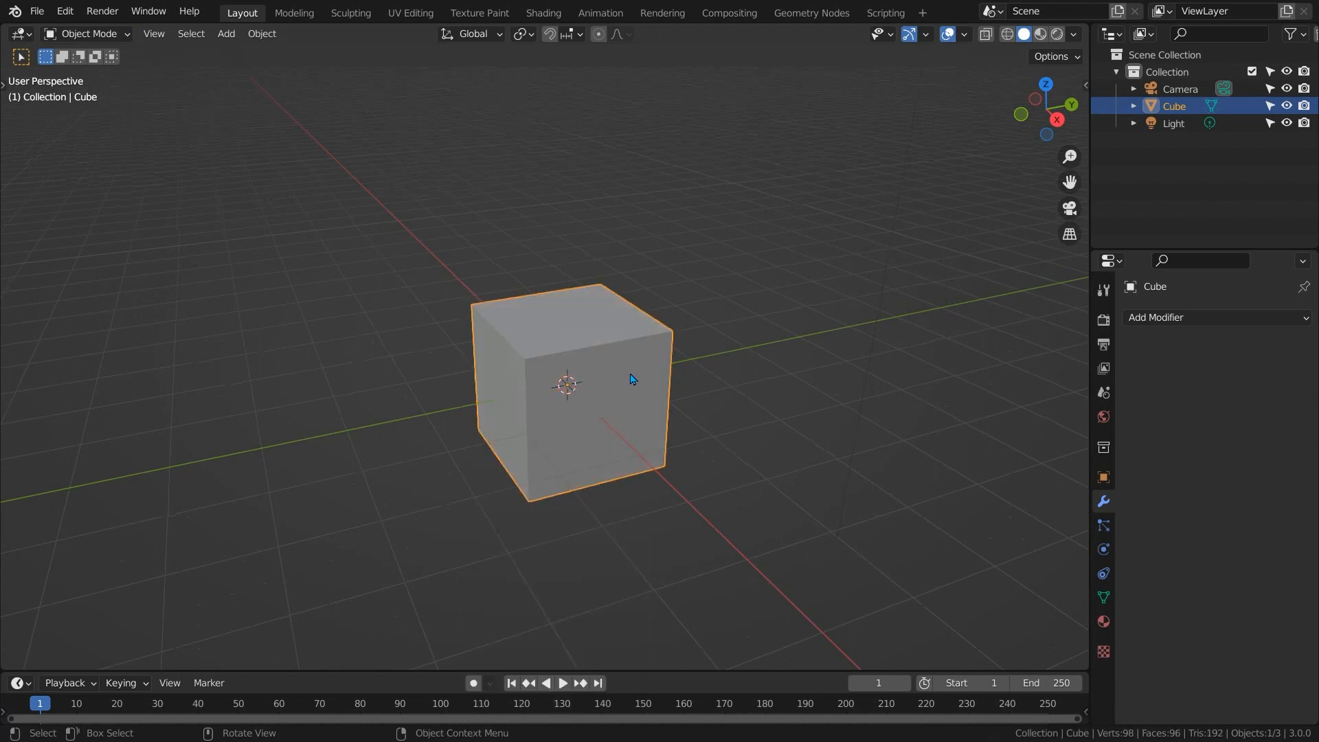
- Add a small rounded cube at the main cube's corner and give the main cube a Subdivision modifier (Ctrl+3)
{"action": "left_click", "coordinate": [226, 33]}
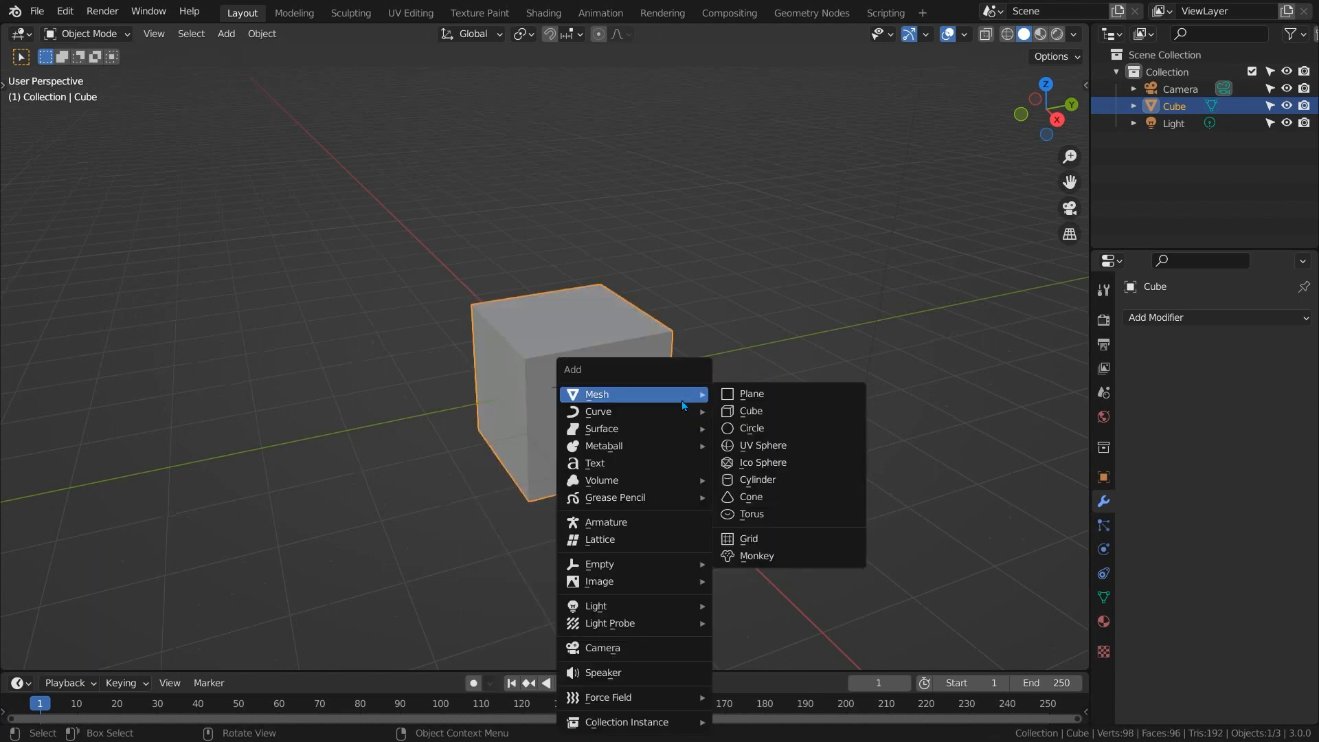
{"action": "left_click", "coordinate": [750, 411]}
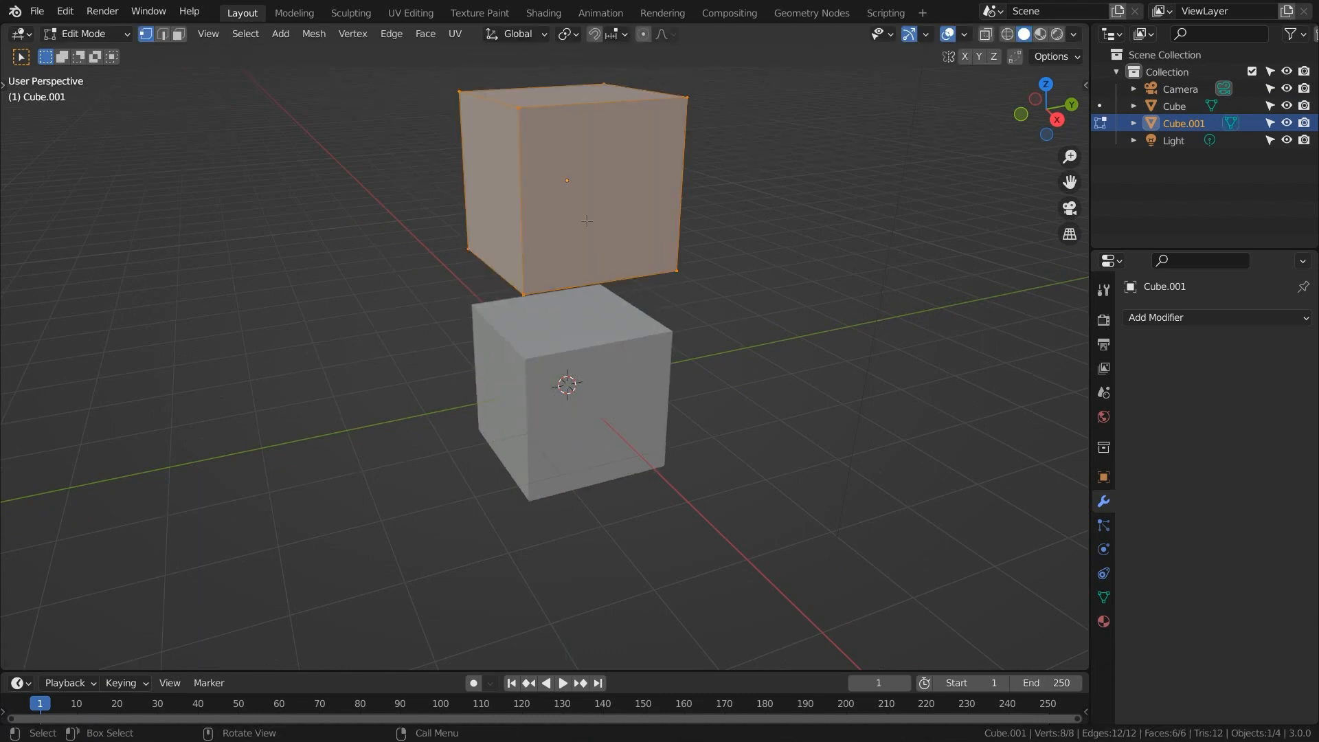
{"action": "key", "text": "Tab"}
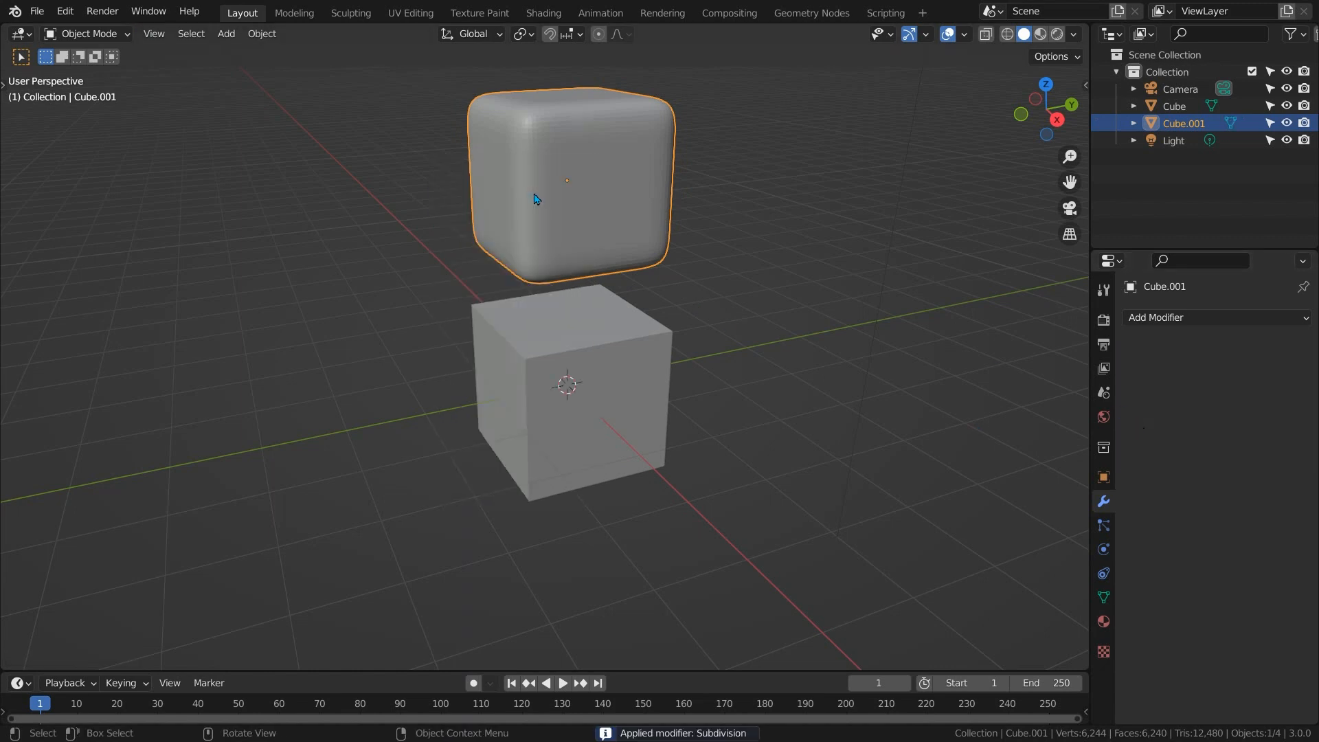
{"action": "mouse_move", "coordinate": [748, 180]}
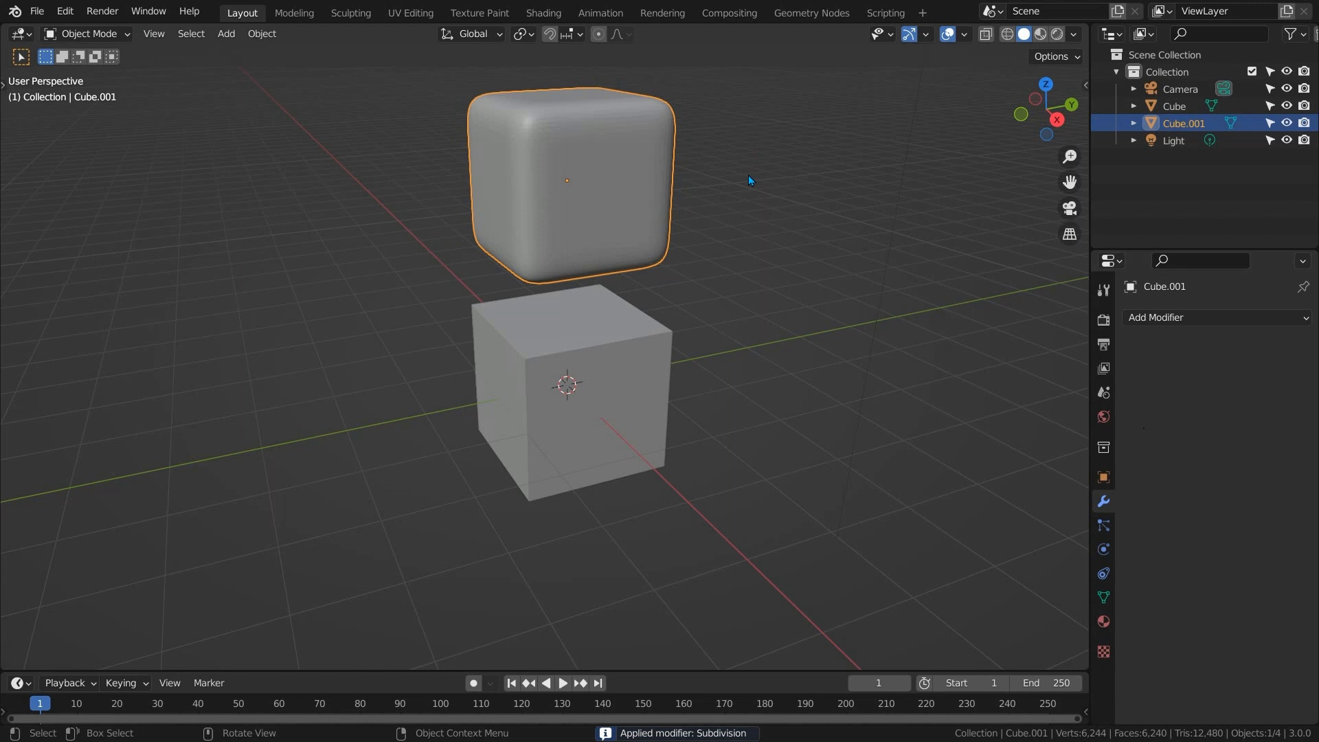
{"action": "key", "text": "s"}
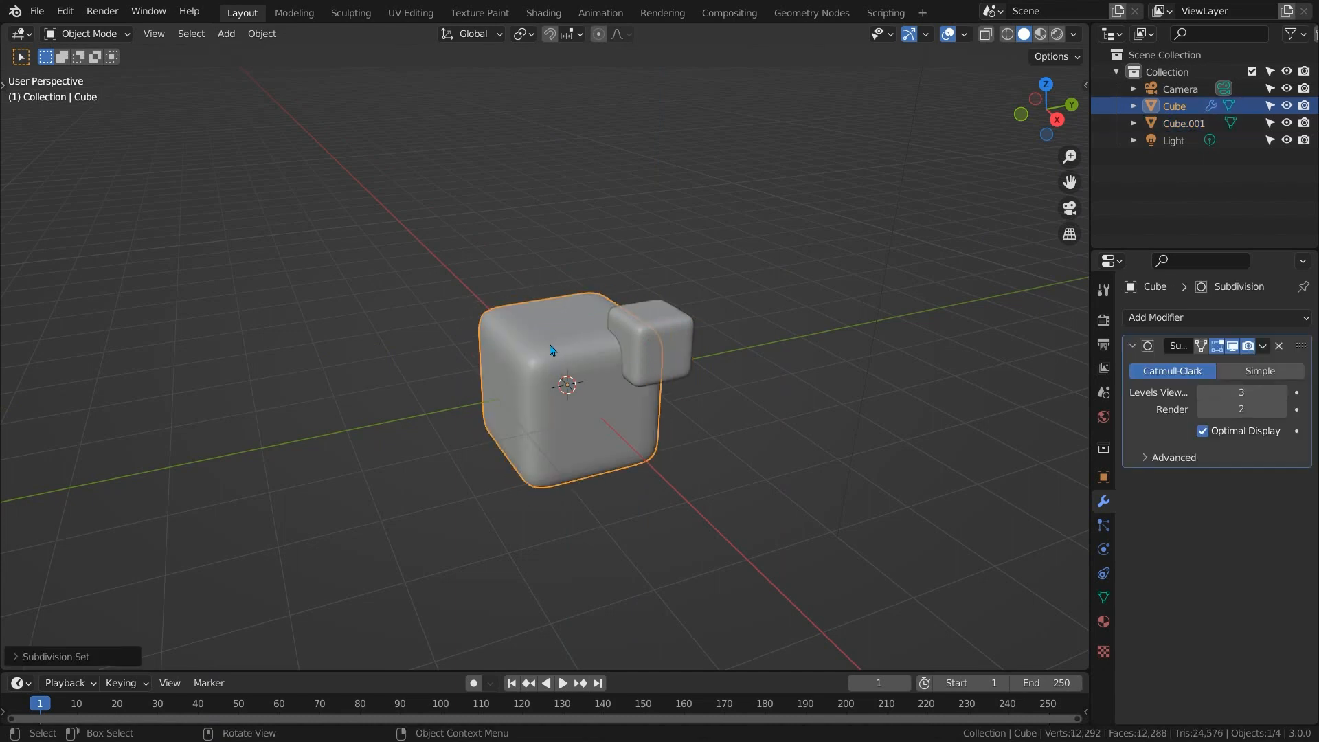
- Shade the rounded cube smooth and carve its side with a Boolean Difference using the small cube as cutter
{"action": "right_click", "coordinate": [551, 349]}
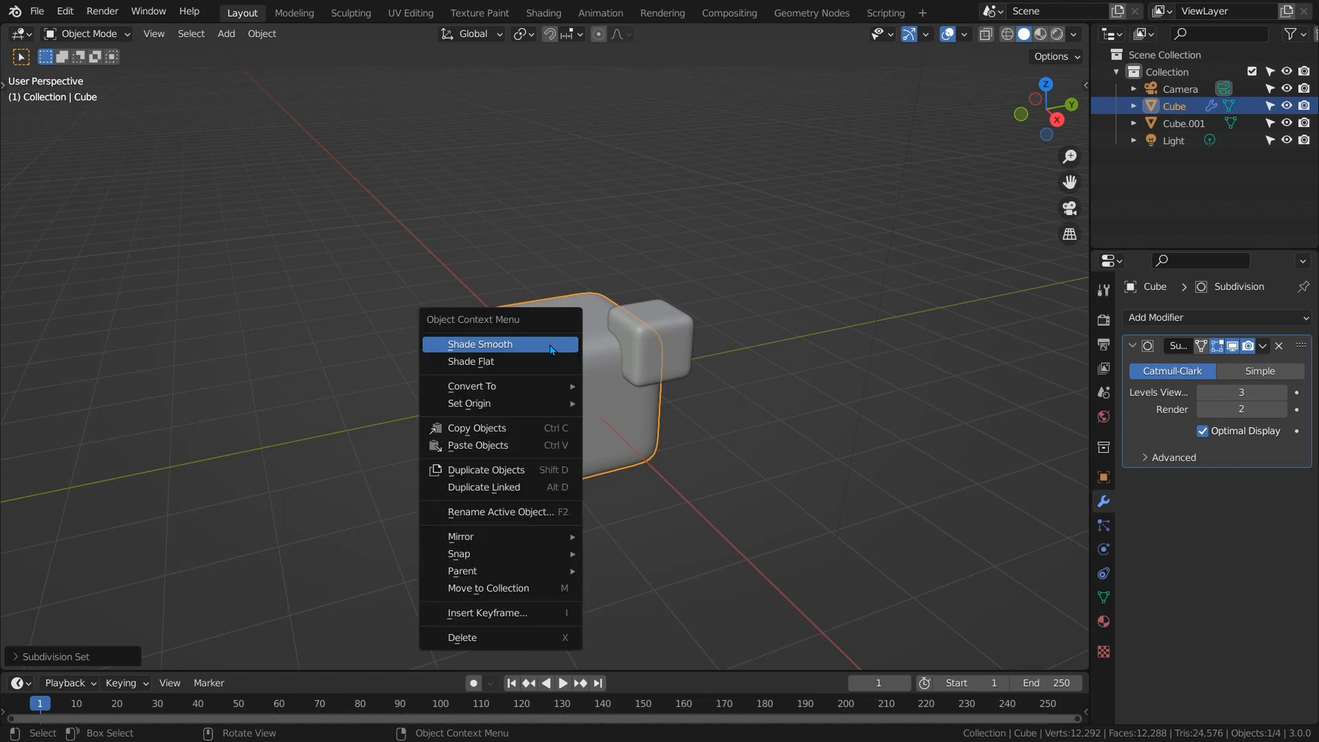
{"action": "left_click", "coordinate": [480, 343]}
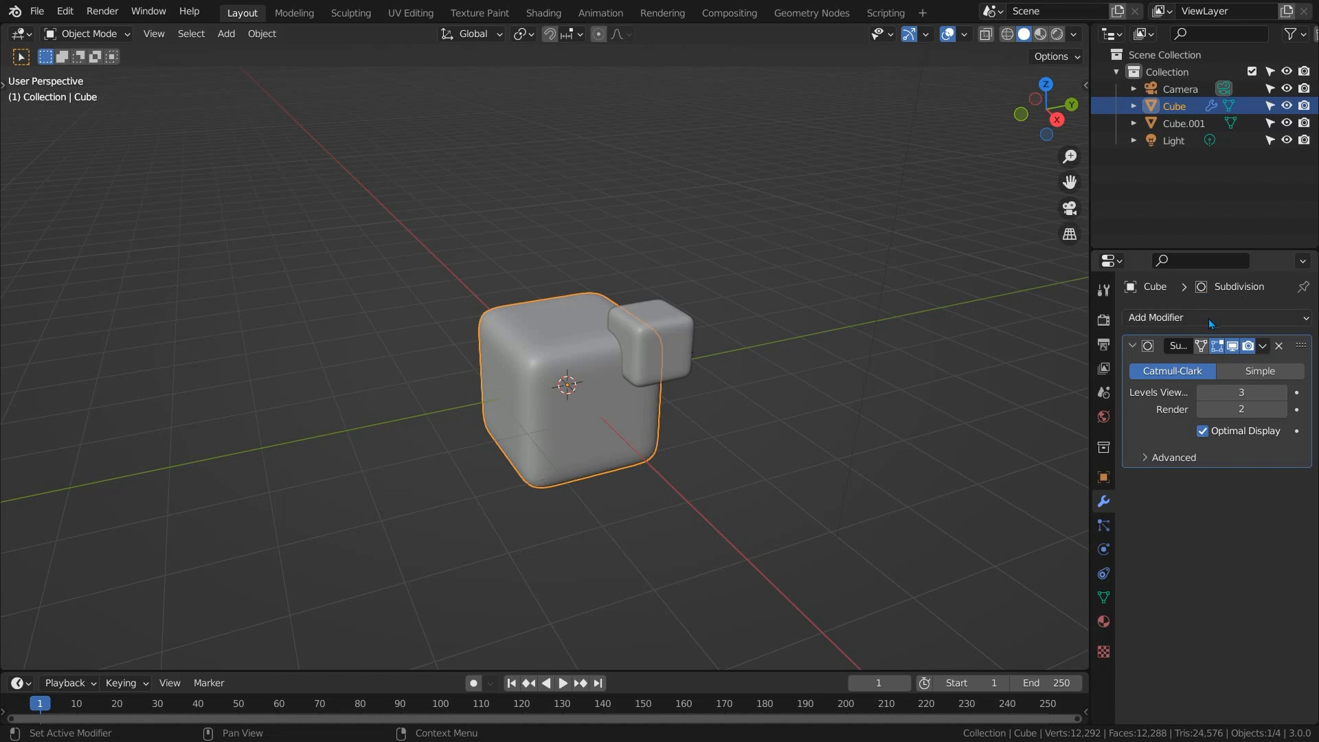
{"action": "left_click", "coordinate": [1170, 317]}
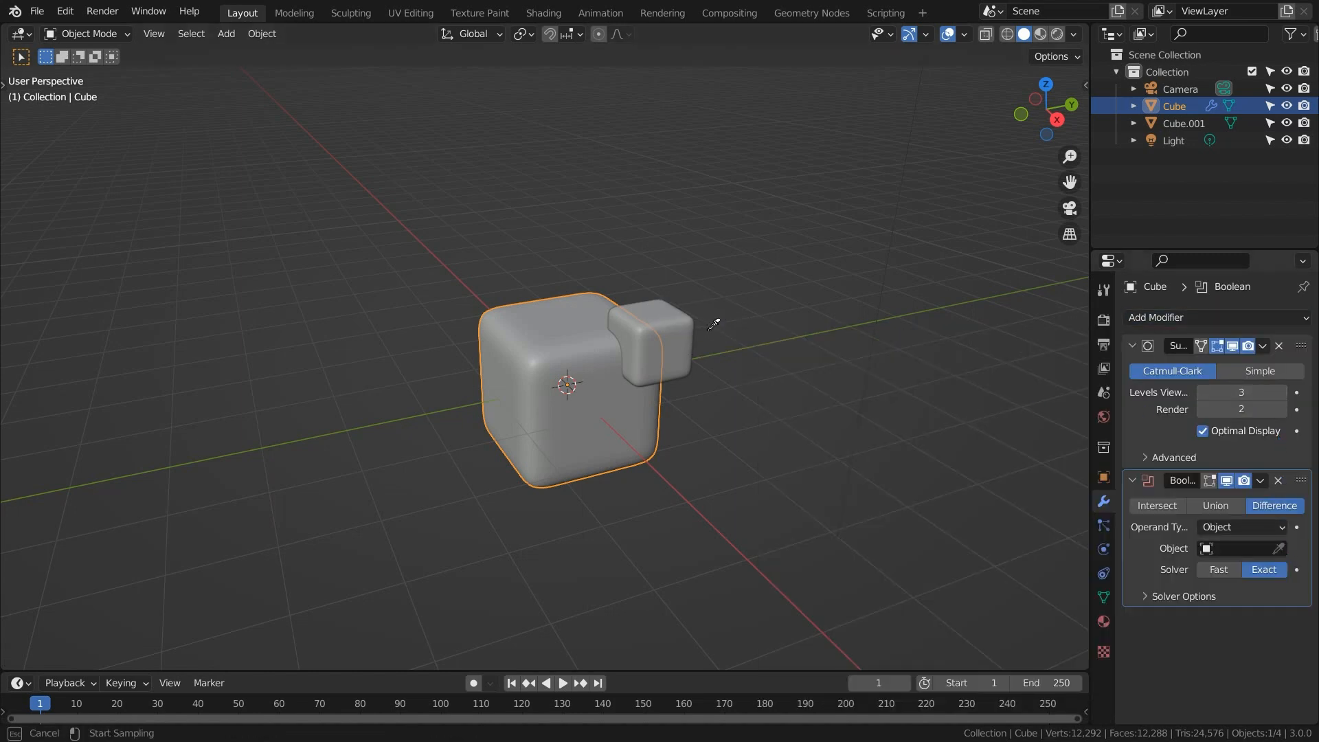
{"action": "left_click", "coordinate": [1237, 548]}
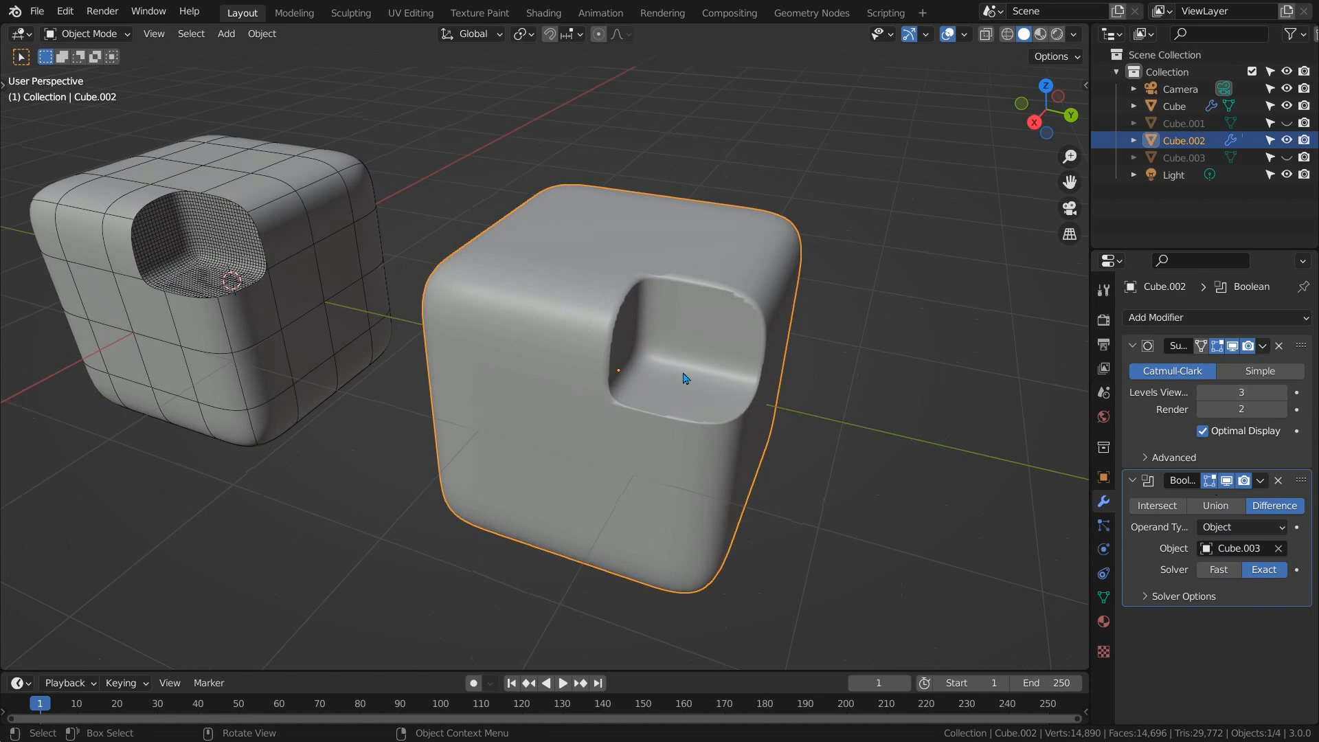
- Cut and slide edge loops around the pocket area and inset the faces covering it
{"action": "key", "text": "Tab"}
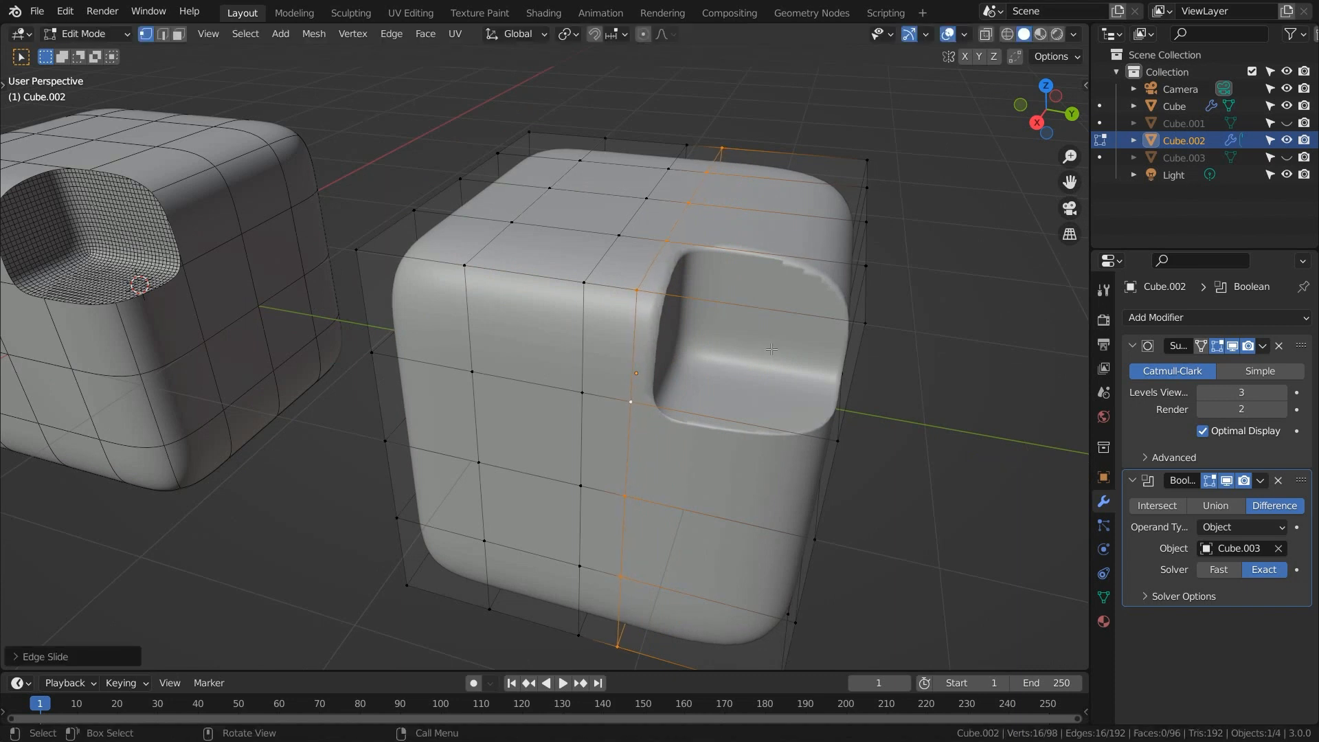
{"action": "left_click_drag", "start_coordinate": [770, 351], "coordinate": [738, 363]}
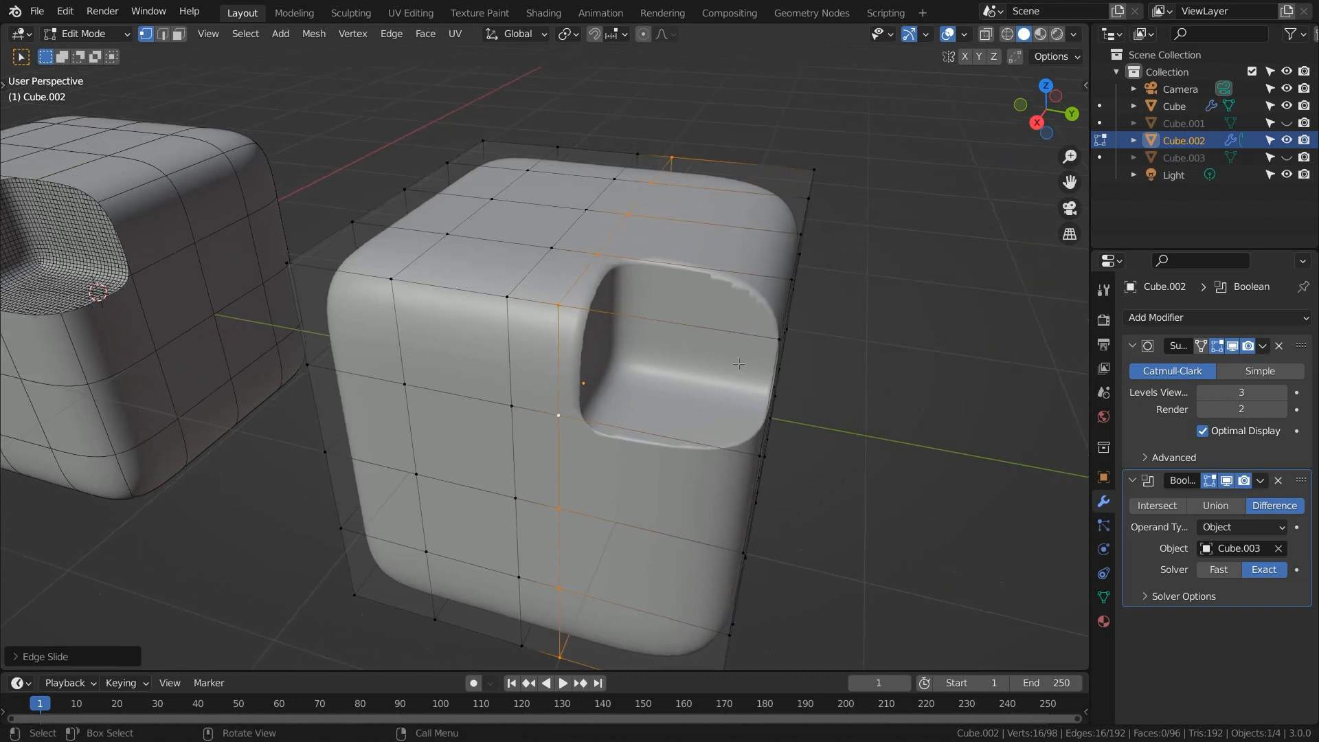
{"action": "key", "text": "g"}
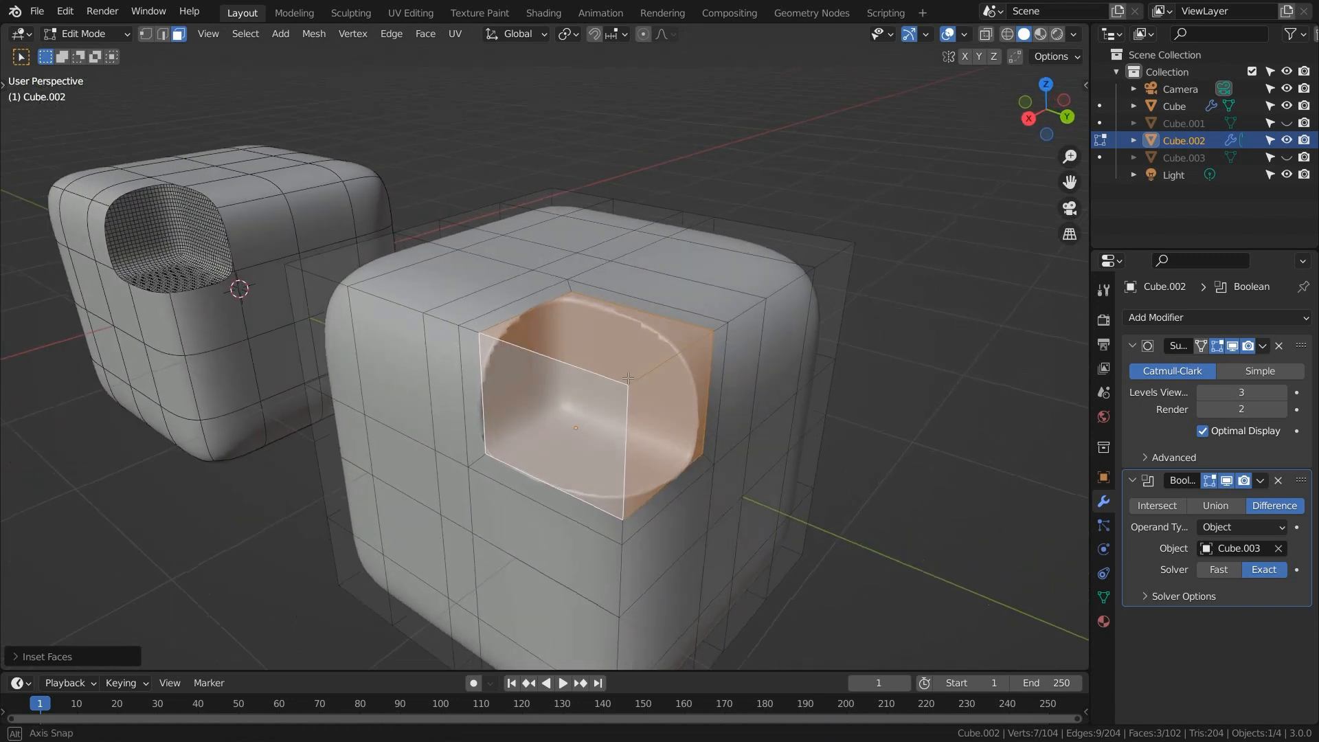
- Delete the inset faces and rebuild the pocket as a square recess of clean quad walls
{"action": "key", "text": "x"}
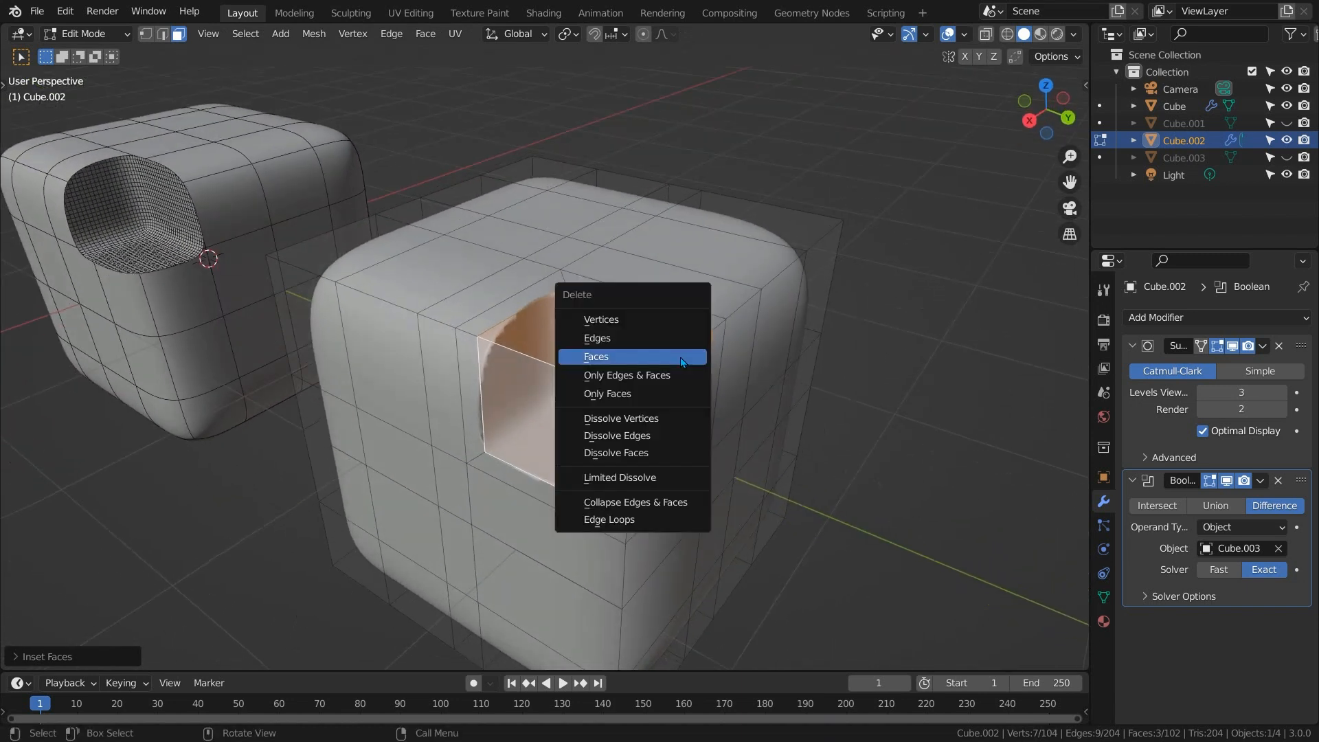
{"action": "left_click", "coordinate": [595, 355]}
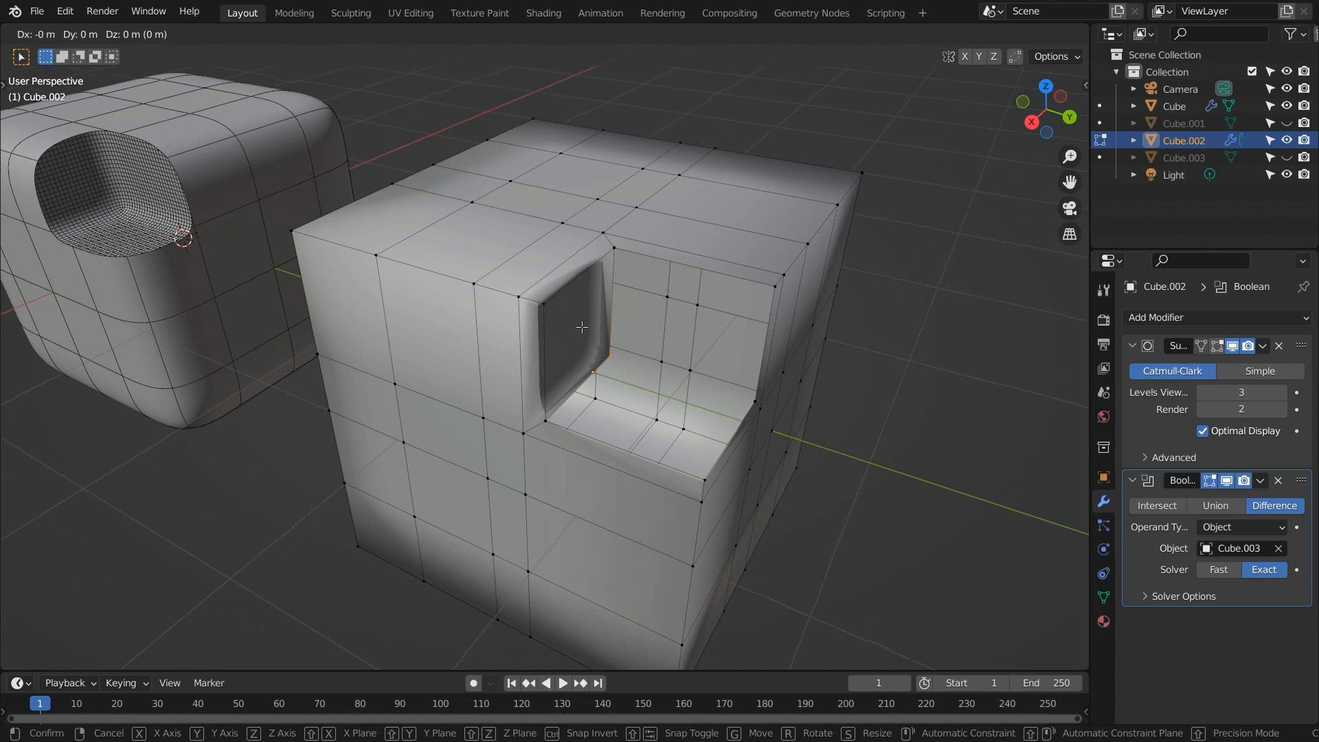
{"action": "key", "text": "Tab"}
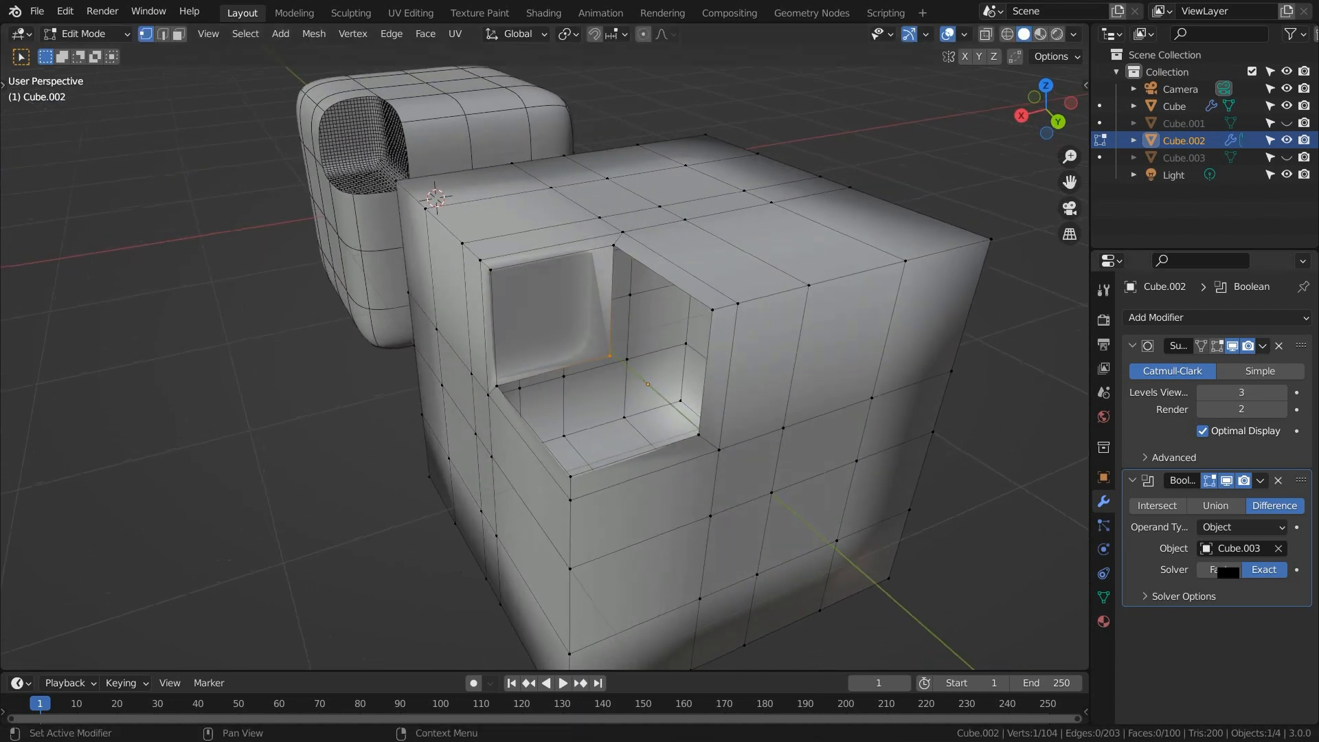
- Delete the Boolean modifier so the hand-built recess subdivides into a smooth pocket
{"action": "left_click", "coordinate": [1278, 481]}
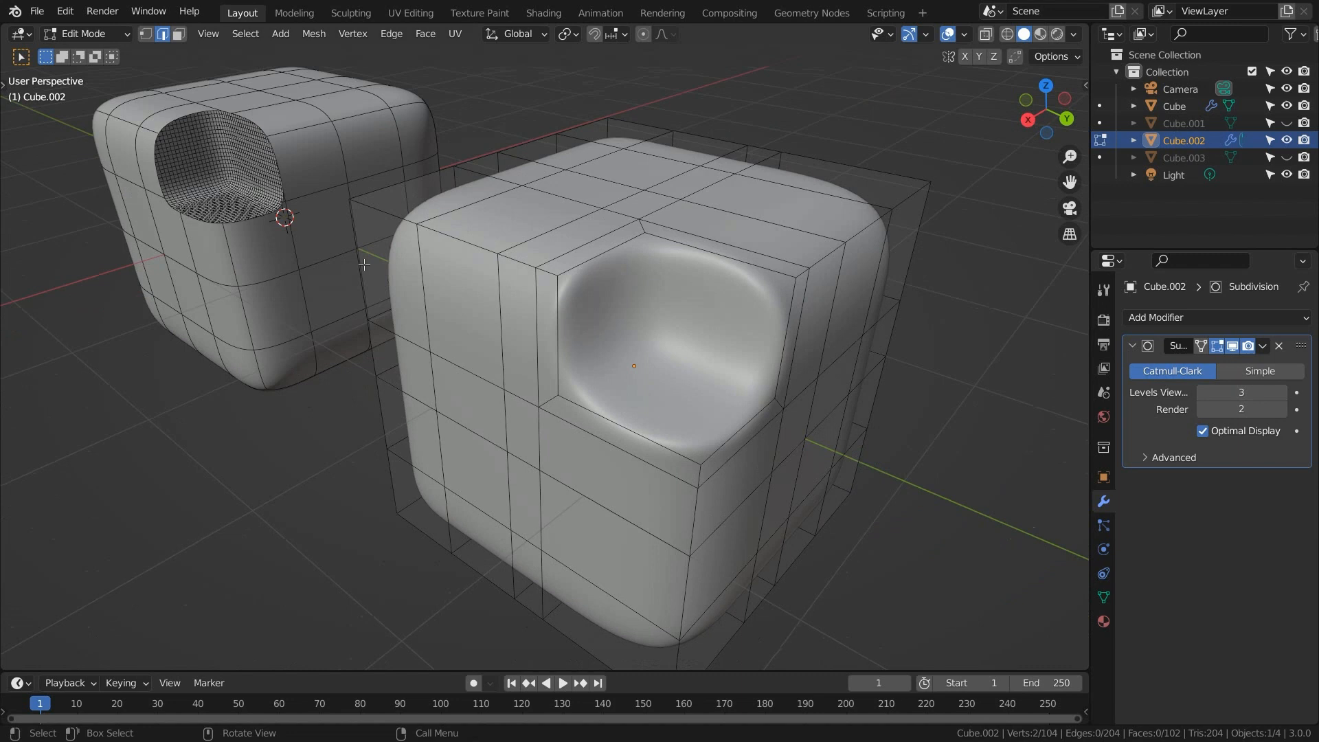
{"action": "mouse_move", "coordinate": [740, 246]}
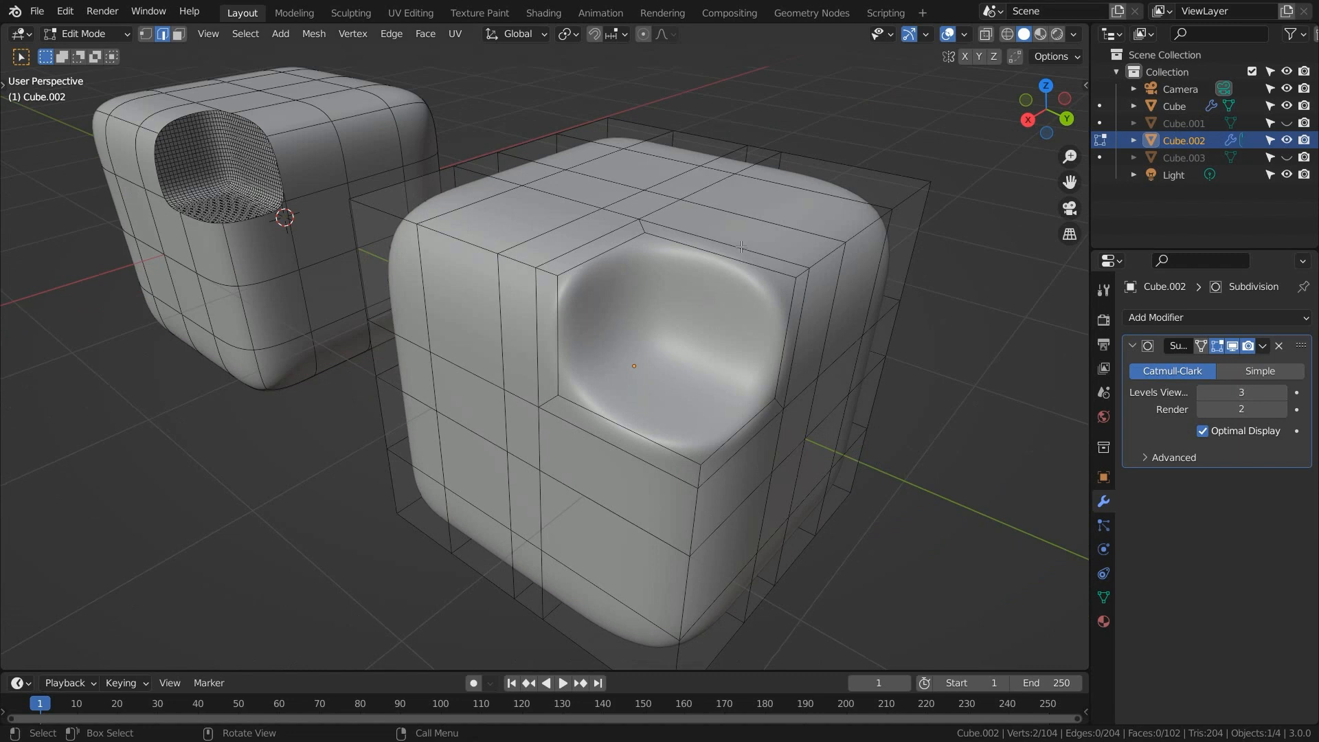
{"action": "mouse_move", "coordinate": [658, 405]}
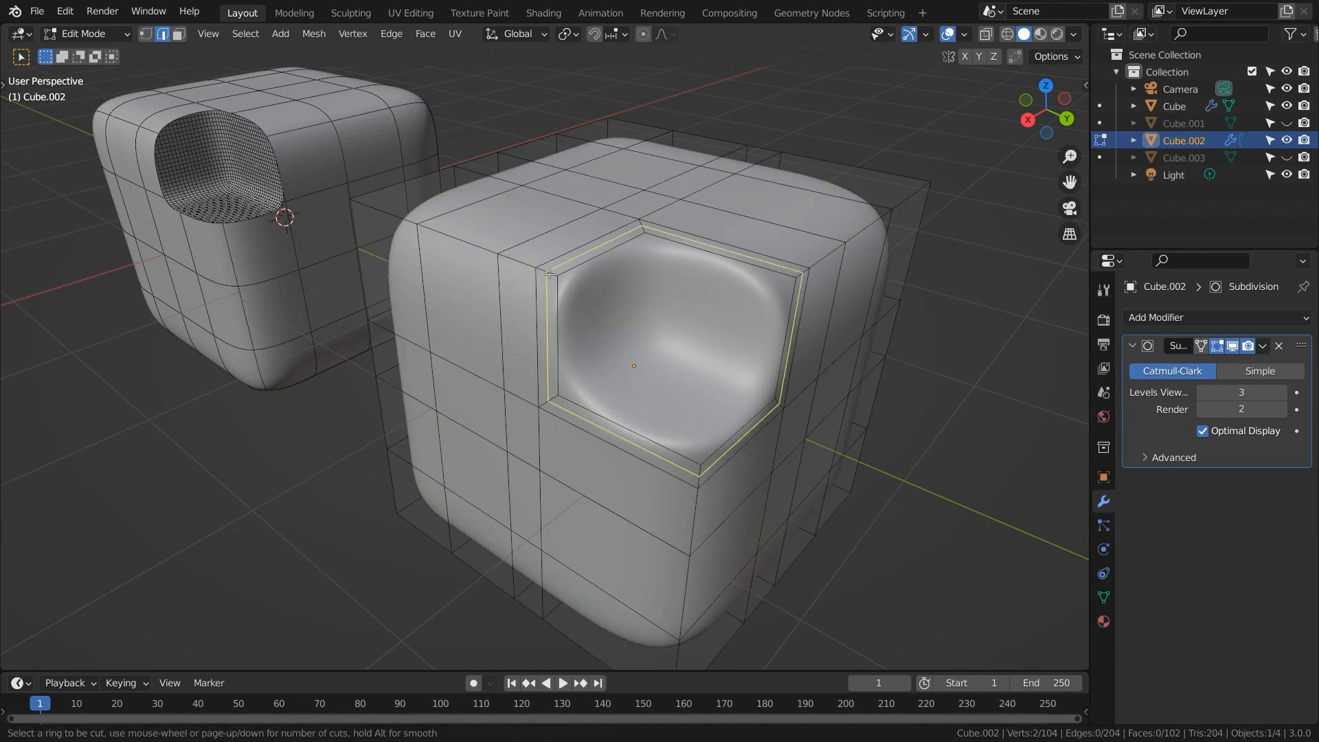
- Slide extra edge loops against the pocket rim and walls to sharpen it into a square-cornered recess
{"action": "left_click", "coordinate": [549, 275]}
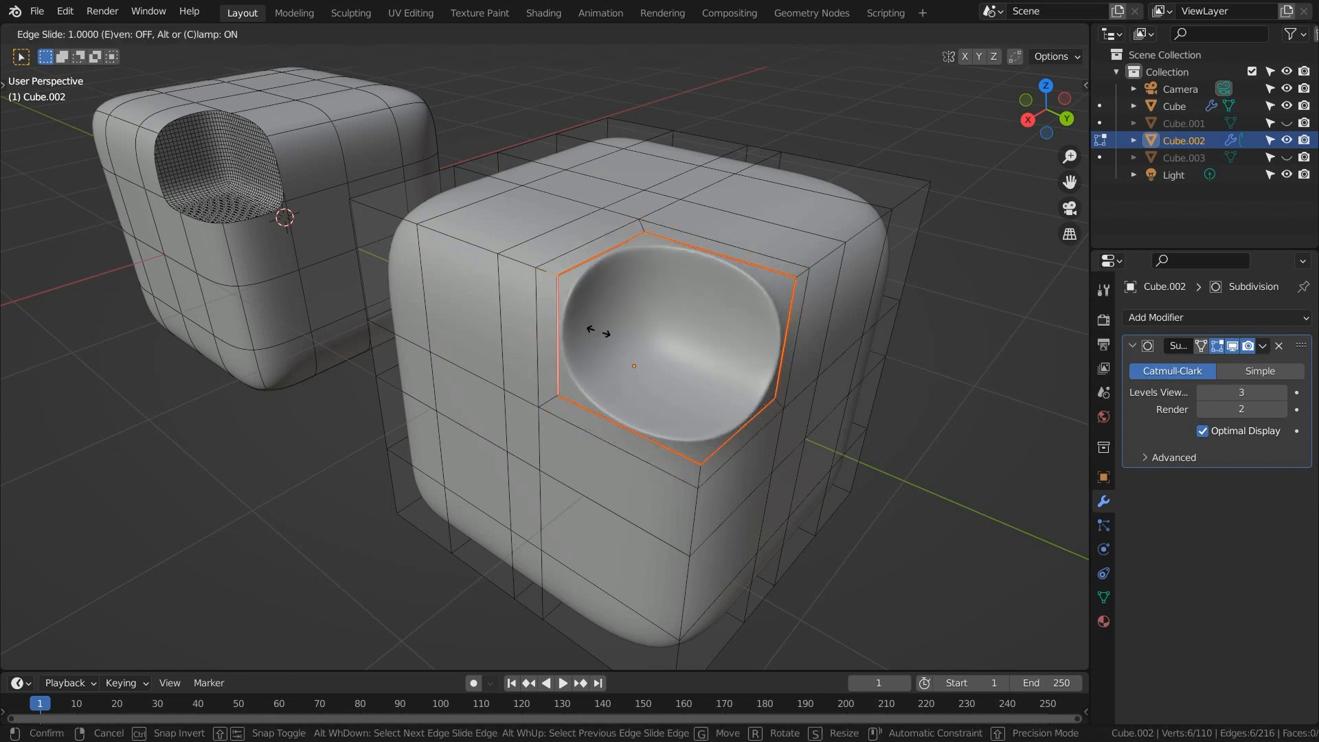
{"action": "mouse_move", "coordinate": [589, 332]}
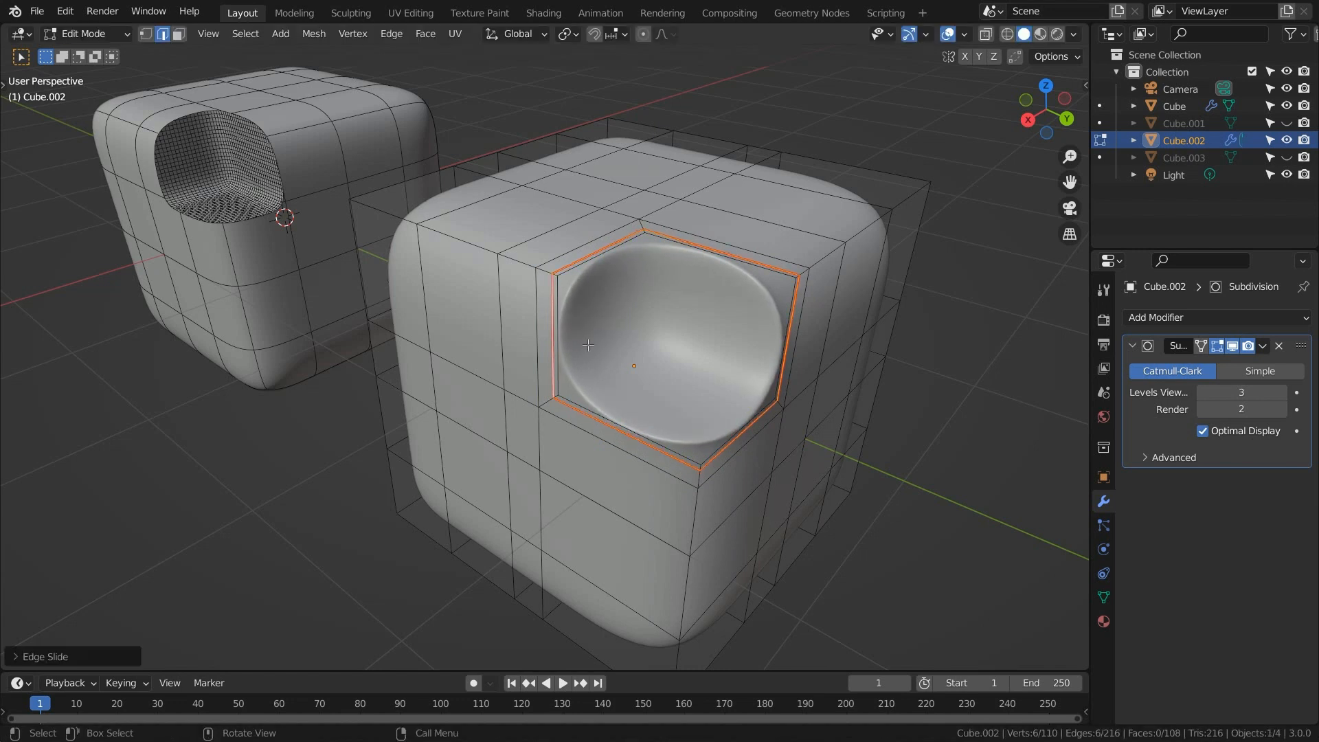
{"action": "mouse_move", "coordinate": [677, 360]}
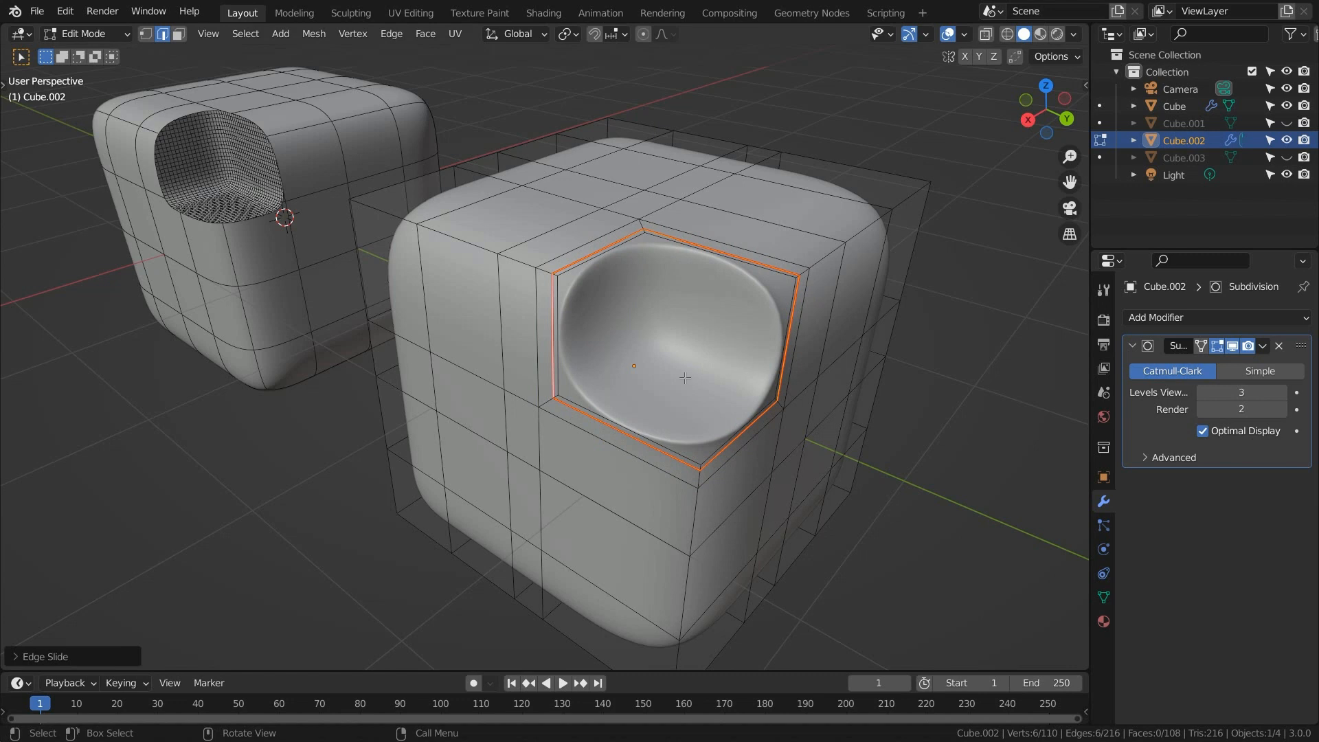
{"action": "key", "text": "Tab"}
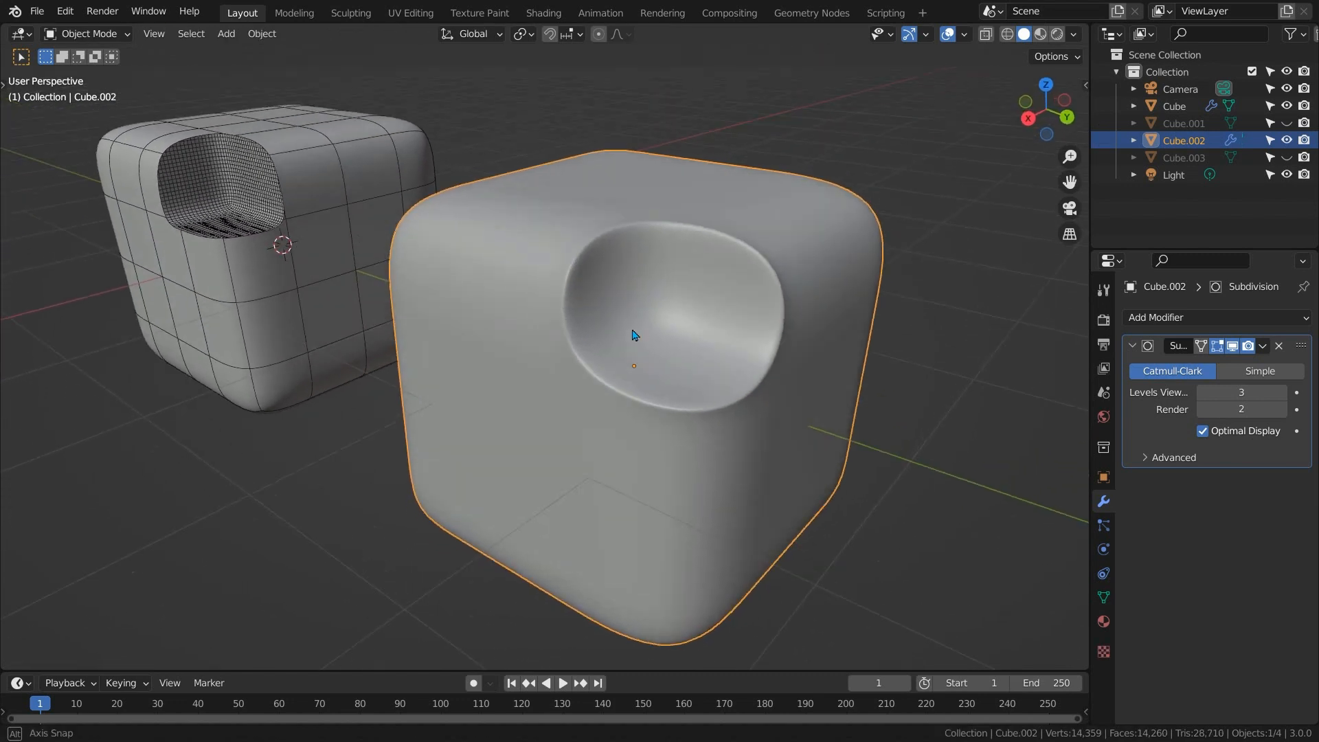
{"action": "key", "text": "Tab"}
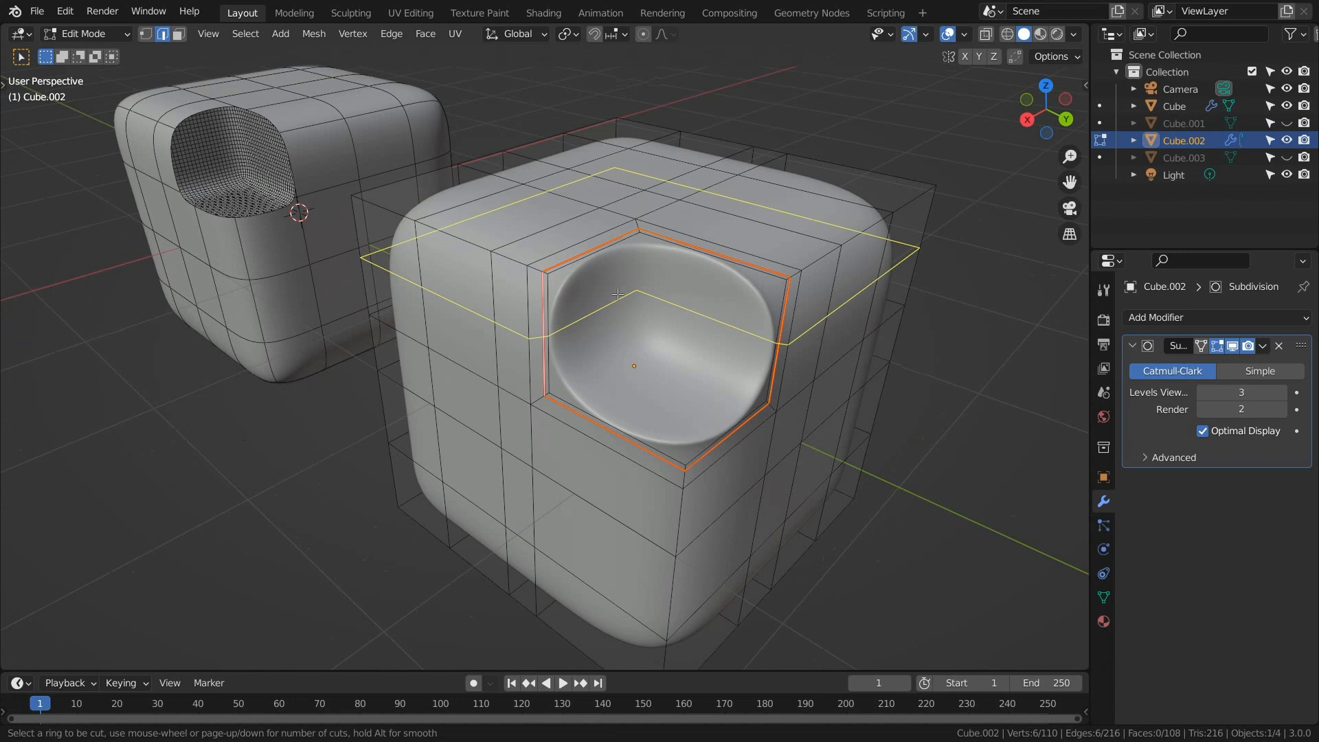
{"action": "left_click", "coordinate": [619, 295]}
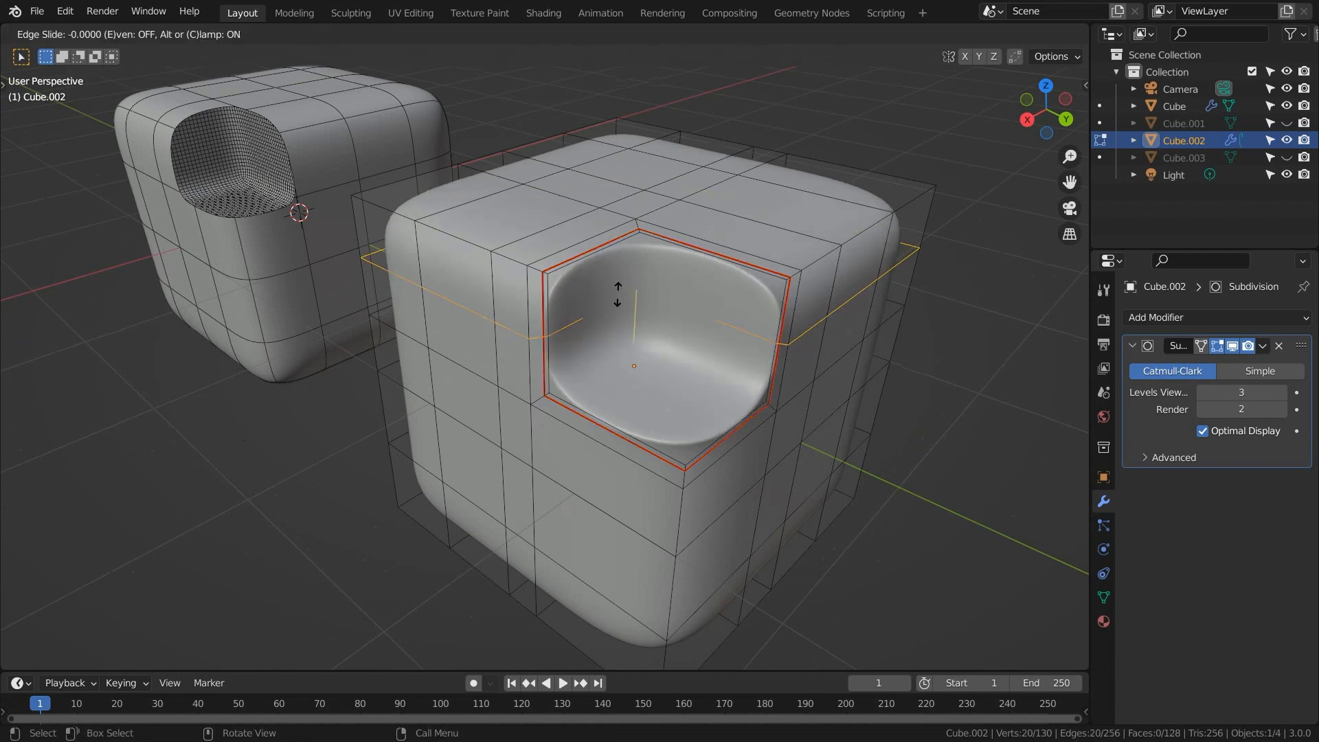
{"action": "key", "text": "E"}
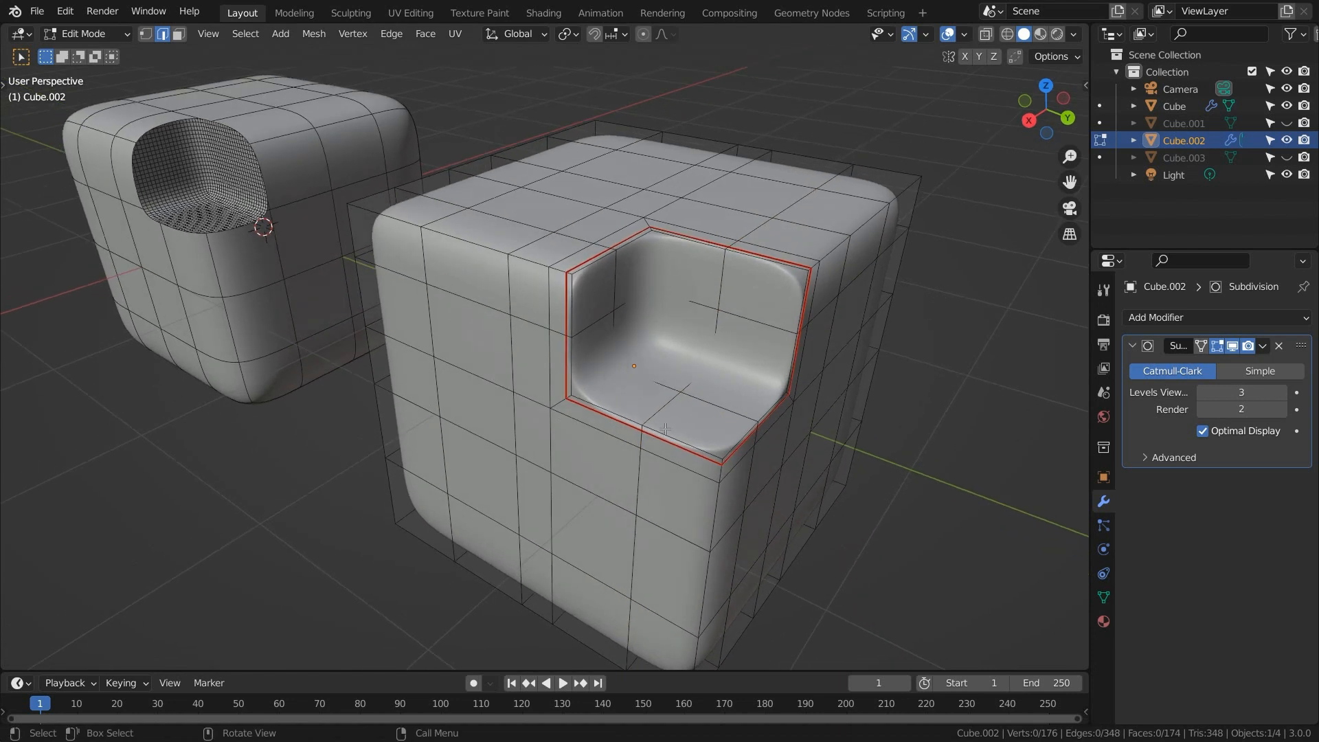
{"action": "left_click", "coordinate": [665, 403]}
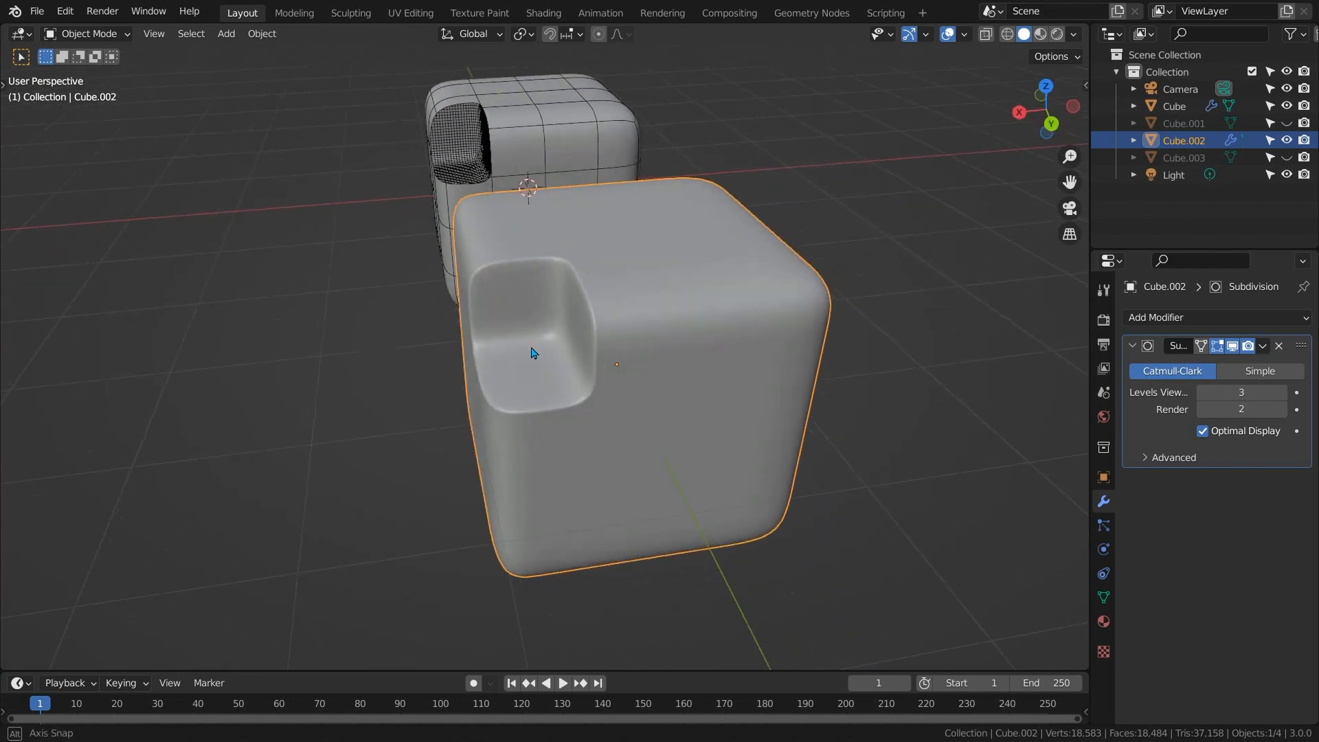
- Inset and extrude a face inward to form a smaller square pocket beside the corner recess
{"action": "key", "text": "Tab"}
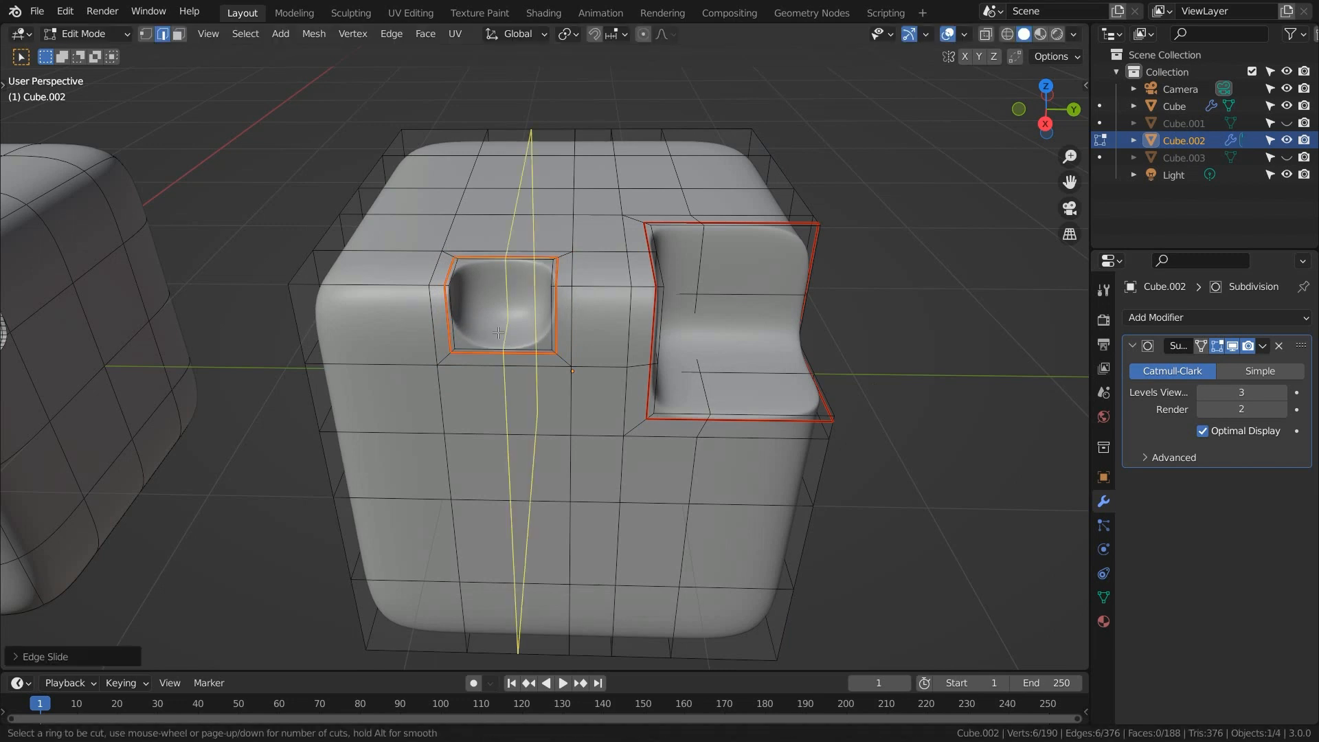
- Confirm the vertical loop through the small recess and begin selecting an L-shaped face group
{"action": "left_click", "coordinate": [496, 328]}
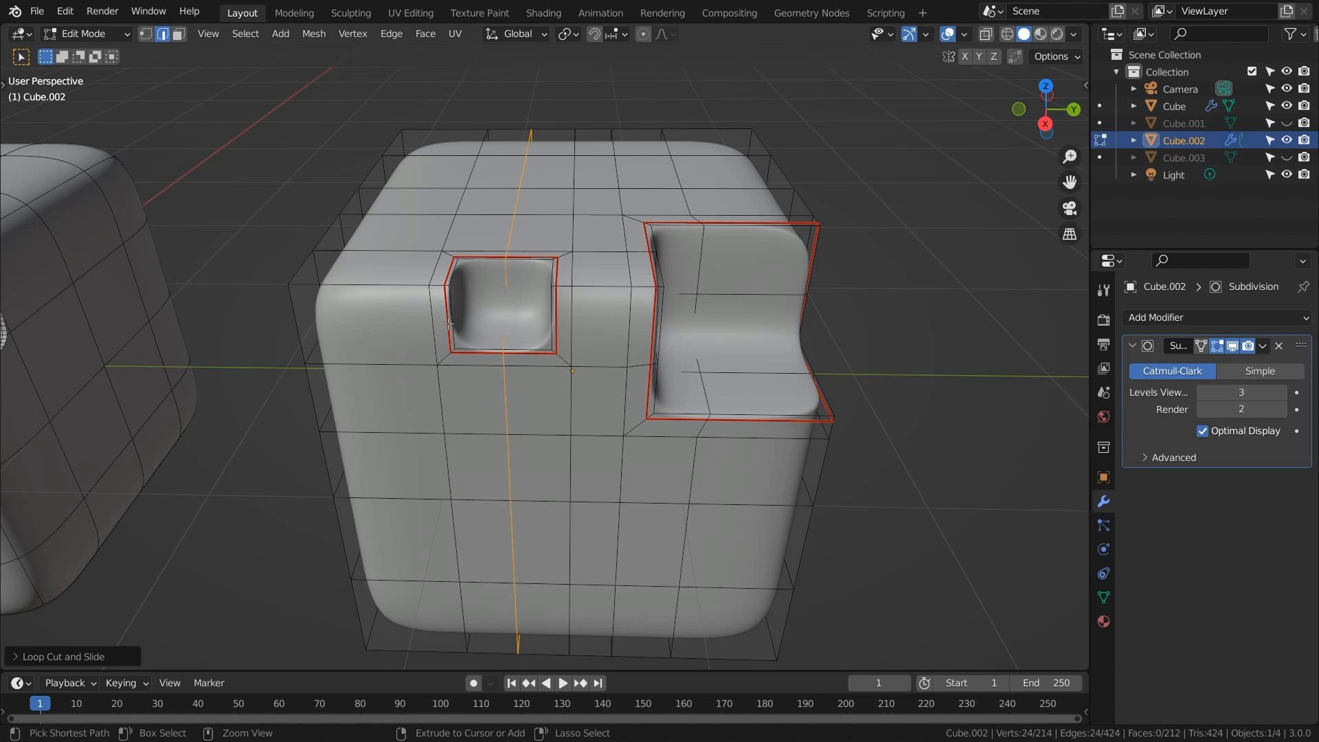
{"action": "left_click", "coordinate": [451, 325]}
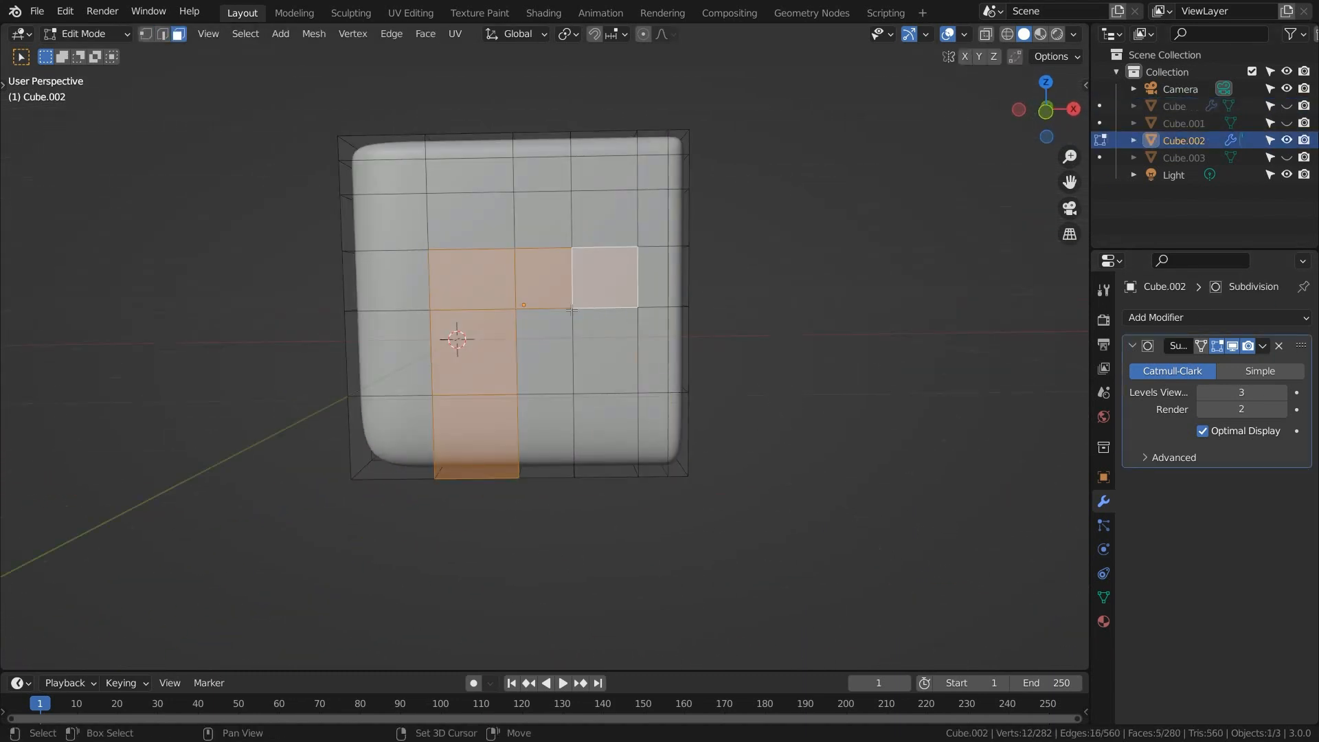
- Inset and sink the L-shaped faces into a recessed pocket on the cube's side
{"action": "key", "text": "i"}
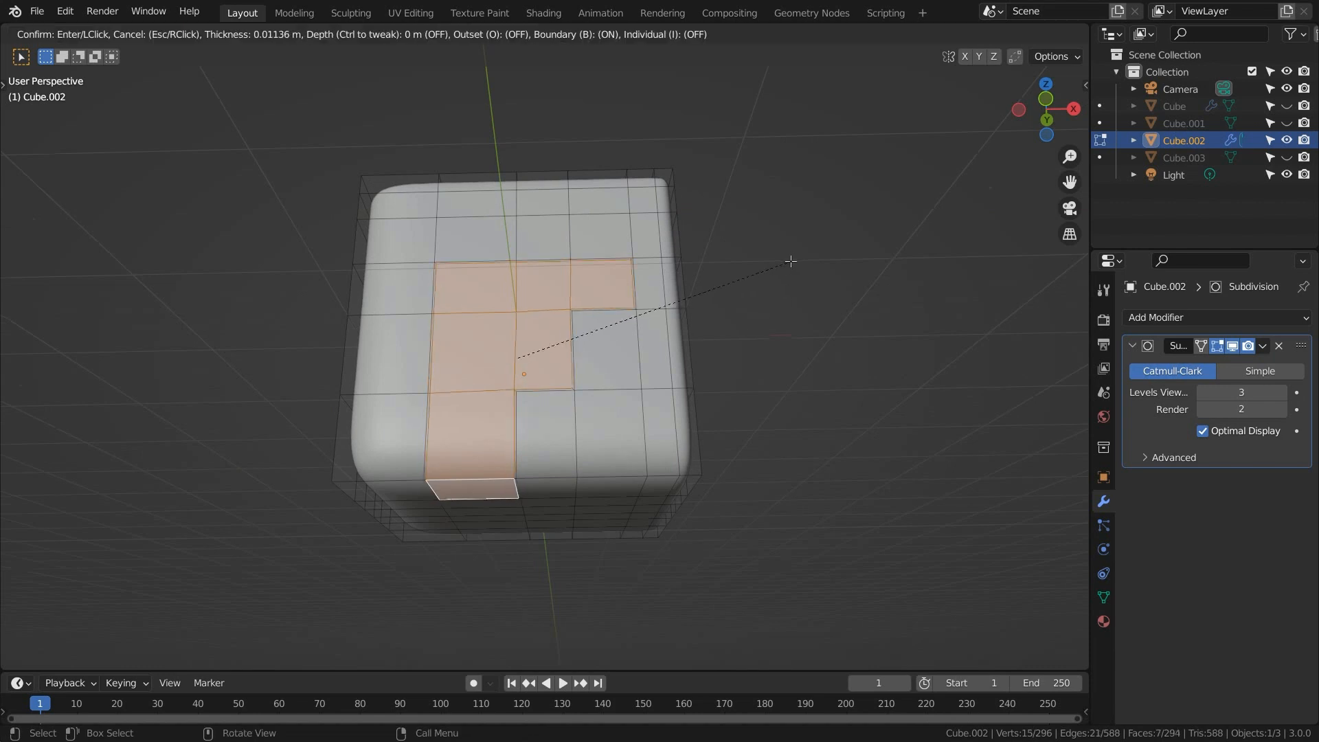
{"action": "left_click", "coordinate": [791, 261]}
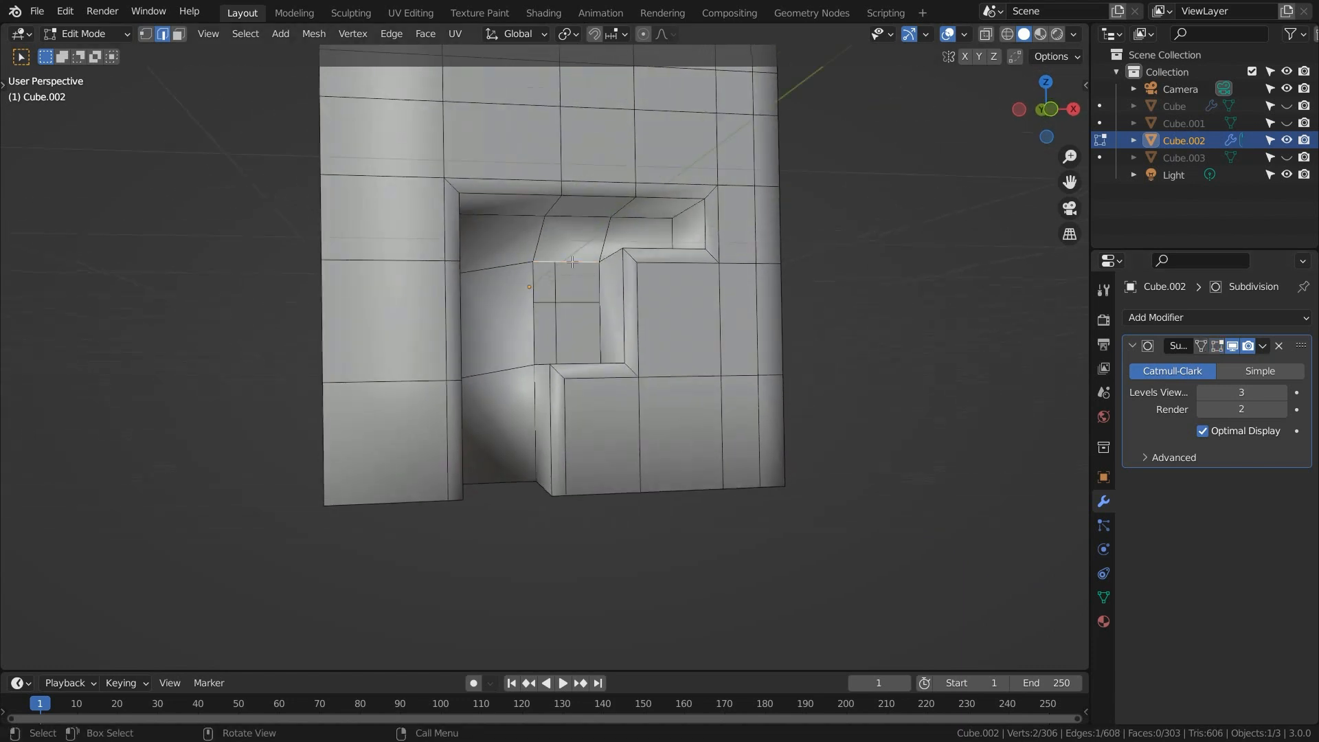
{"action": "key", "text": "Tab"}
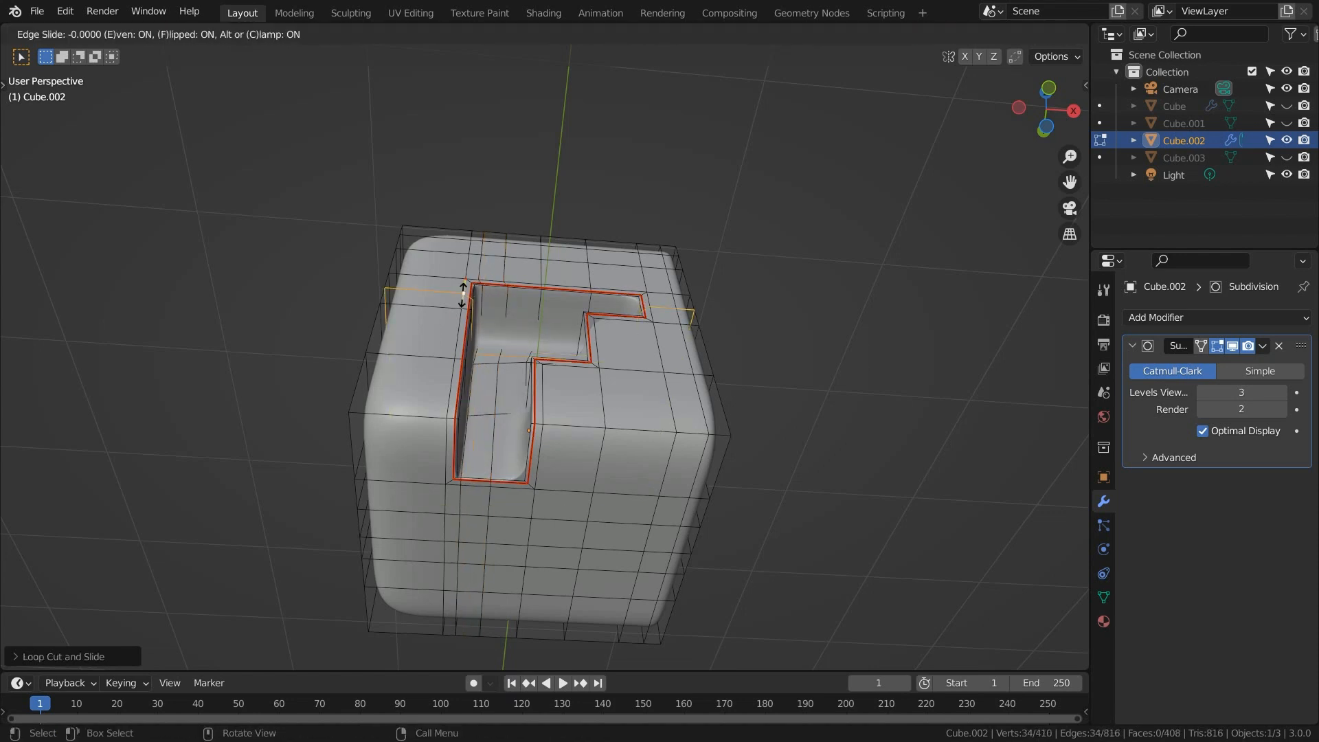
- Preview the subdivided L-shaped notch in Object Mode, then return to Edit Mode
{"action": "key", "text": "Tab"}
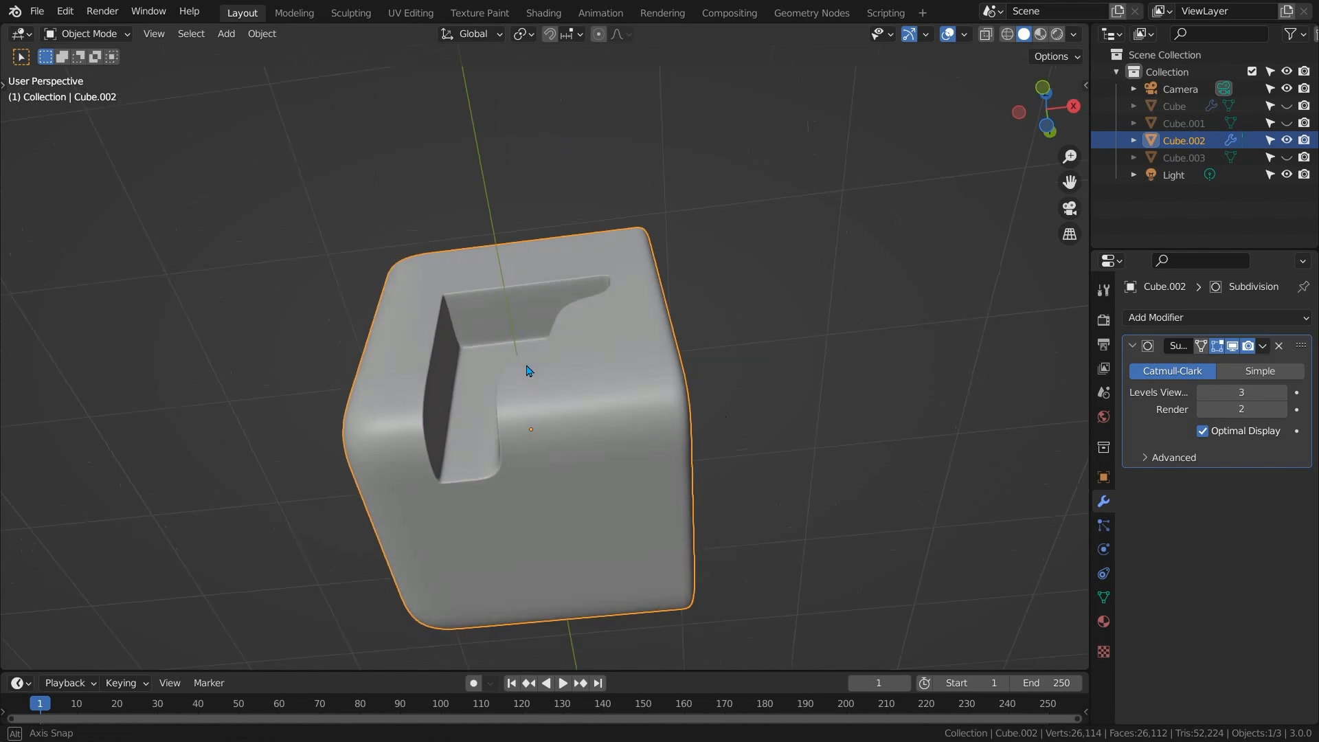
{"action": "key", "text": "Tab"}
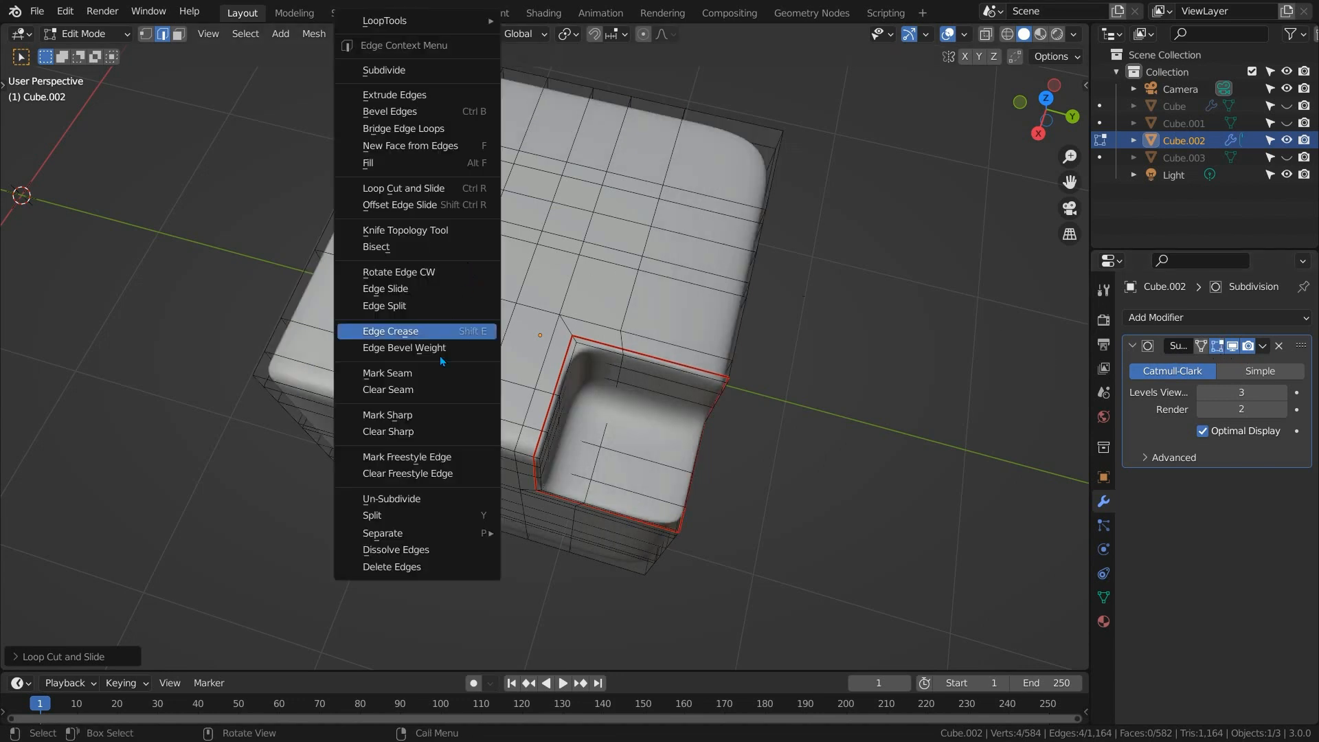
- Round the small hole rims into circles with LoopTools Circle and preview the result
{"action": "left_click", "coordinate": [385, 287]}
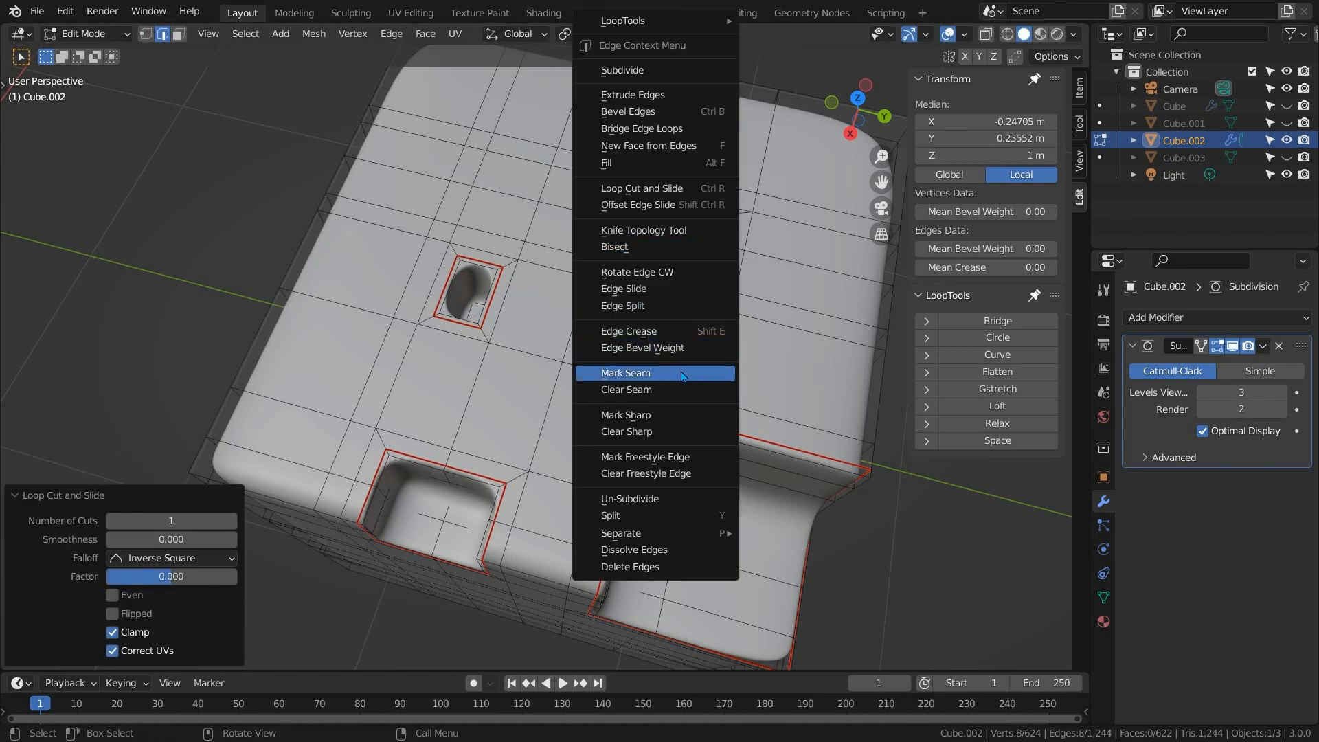
{"action": "left_click", "coordinate": [624, 288]}
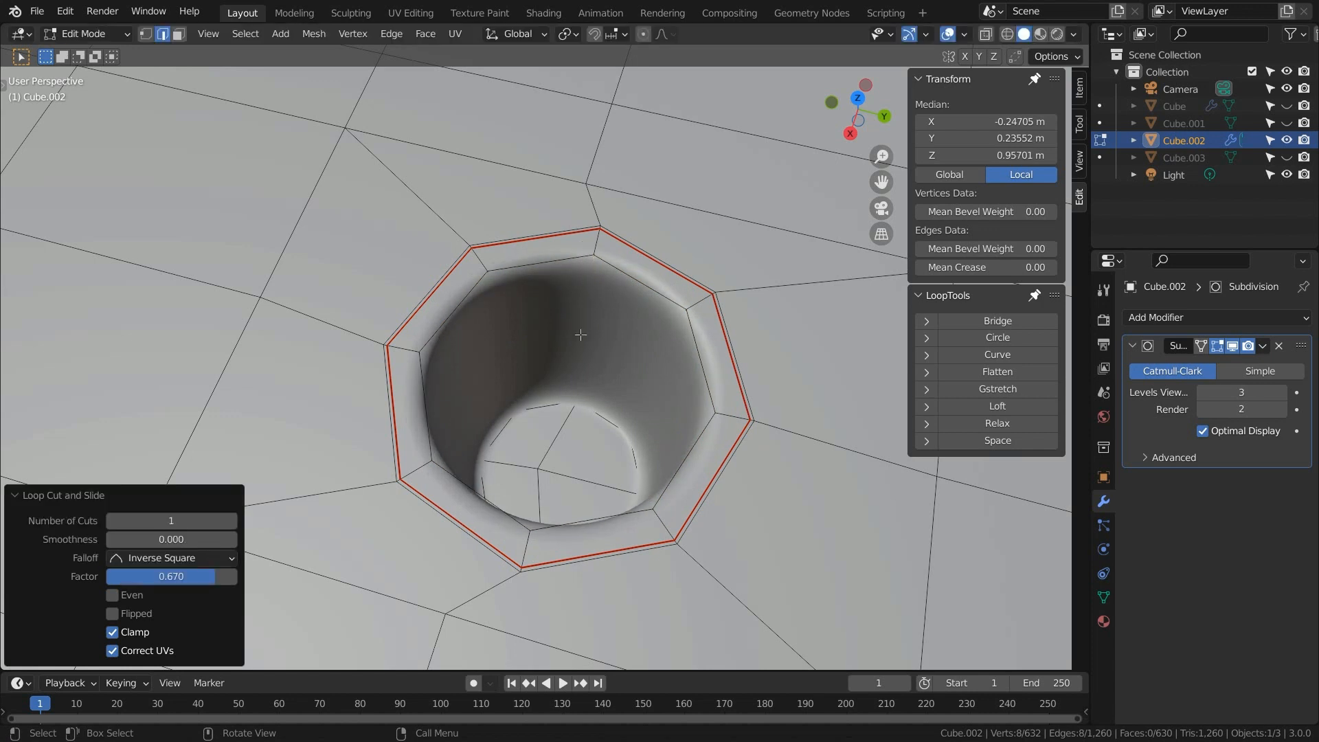
{"action": "key", "text": "Tab"}
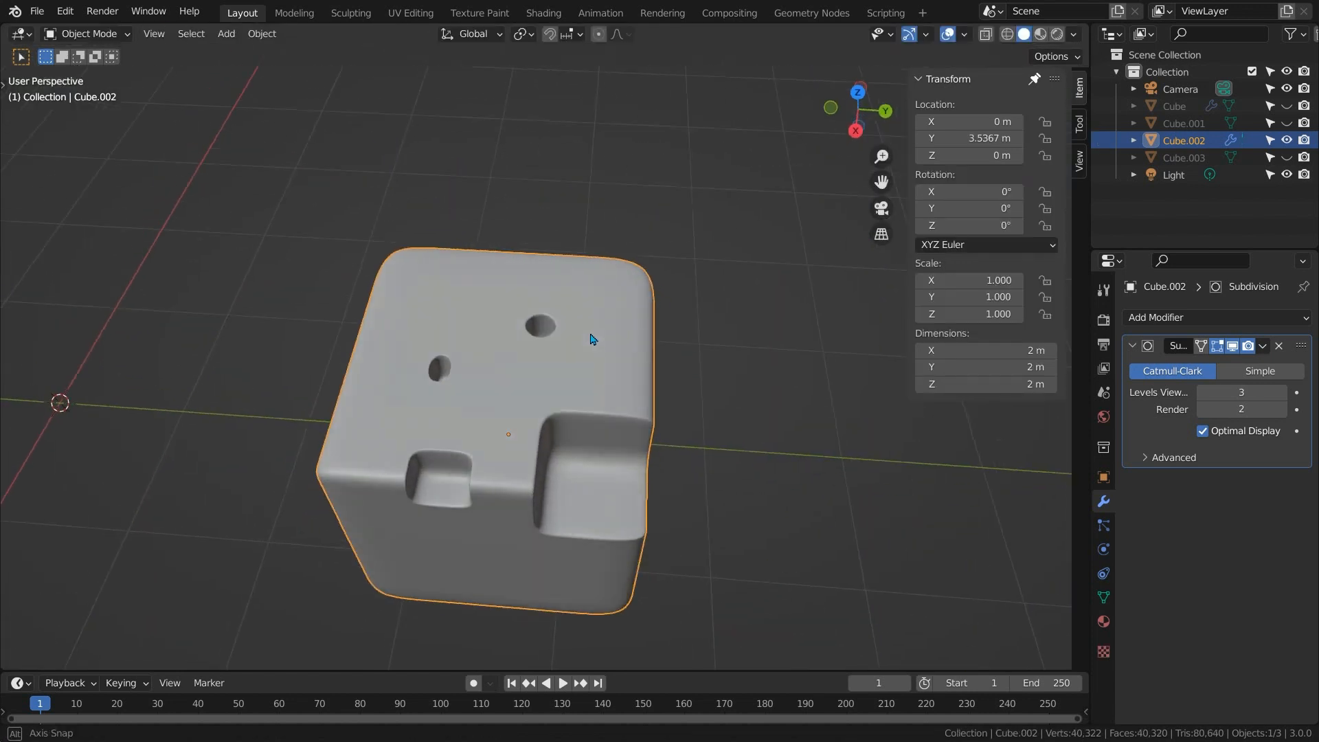
- Add a Simple Deform modifier and twist the holed cube along X
{"action": "left_click_drag", "start_coordinate": [590, 339], "coordinate": [561, 398]}
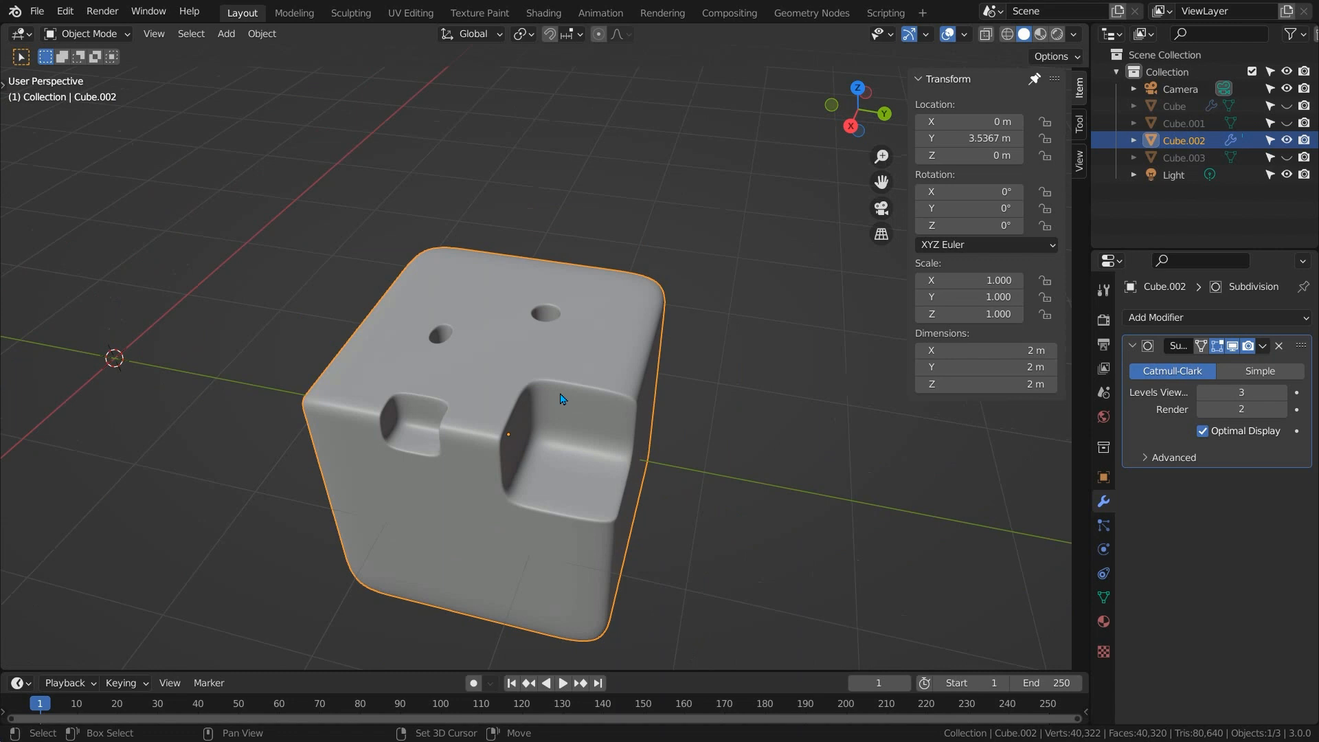
{"action": "left_click_drag", "start_coordinate": [559, 400], "coordinate": [836, 347]}
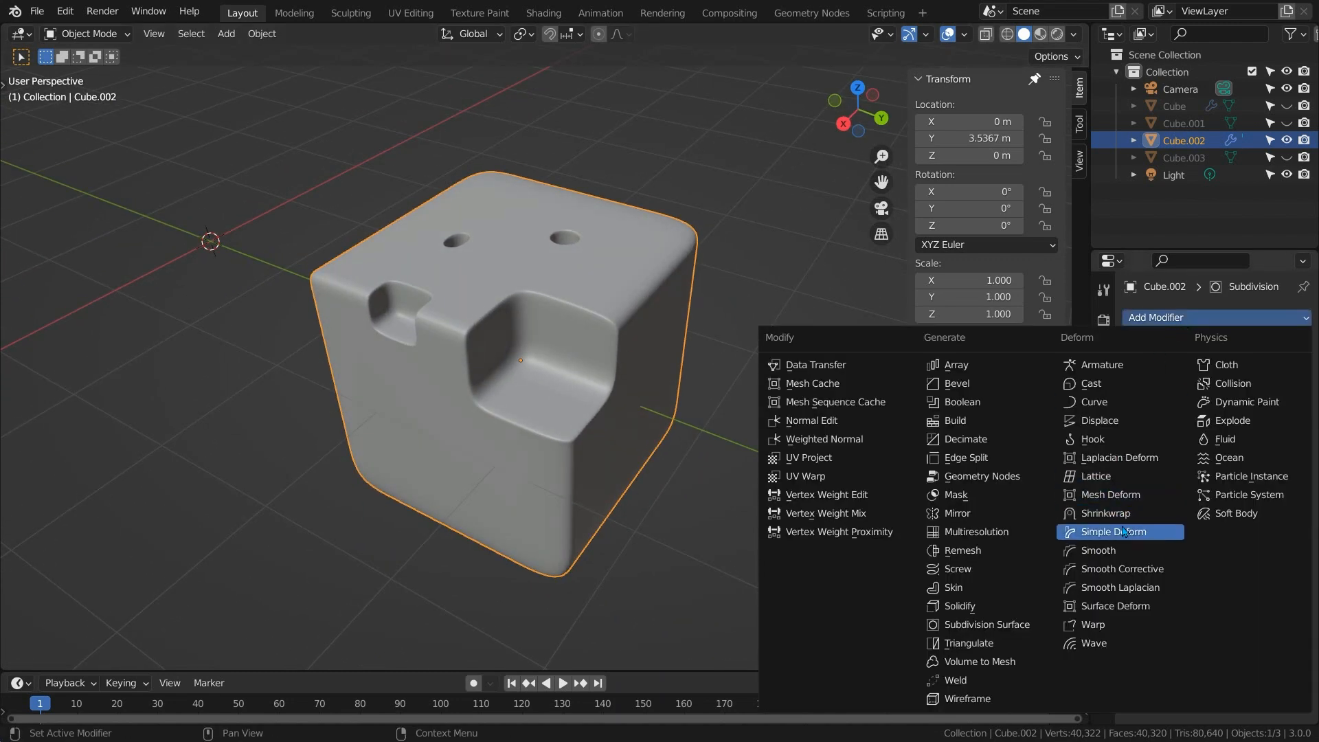
{"action": "left_click", "coordinate": [1120, 532]}
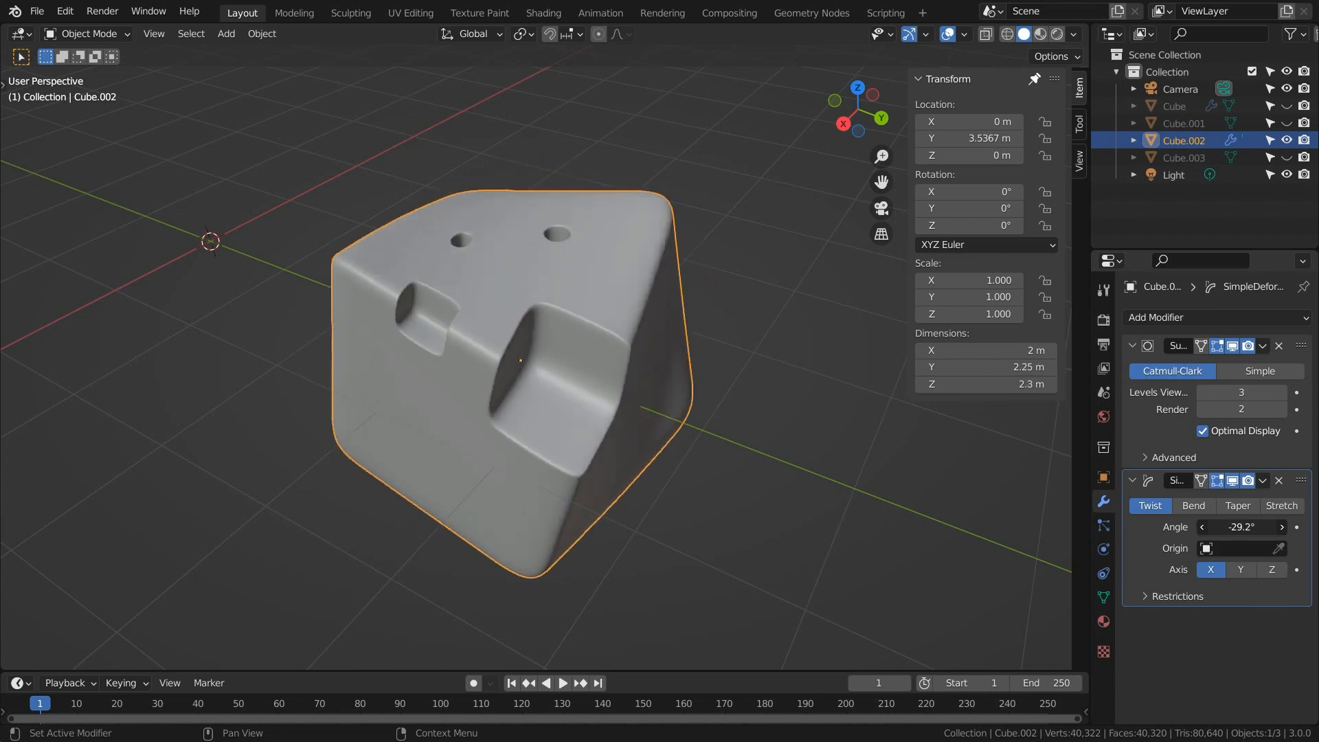
{"action": "left_click_drag", "start_coordinate": [1241, 527], "coordinate": [1241, 526]}
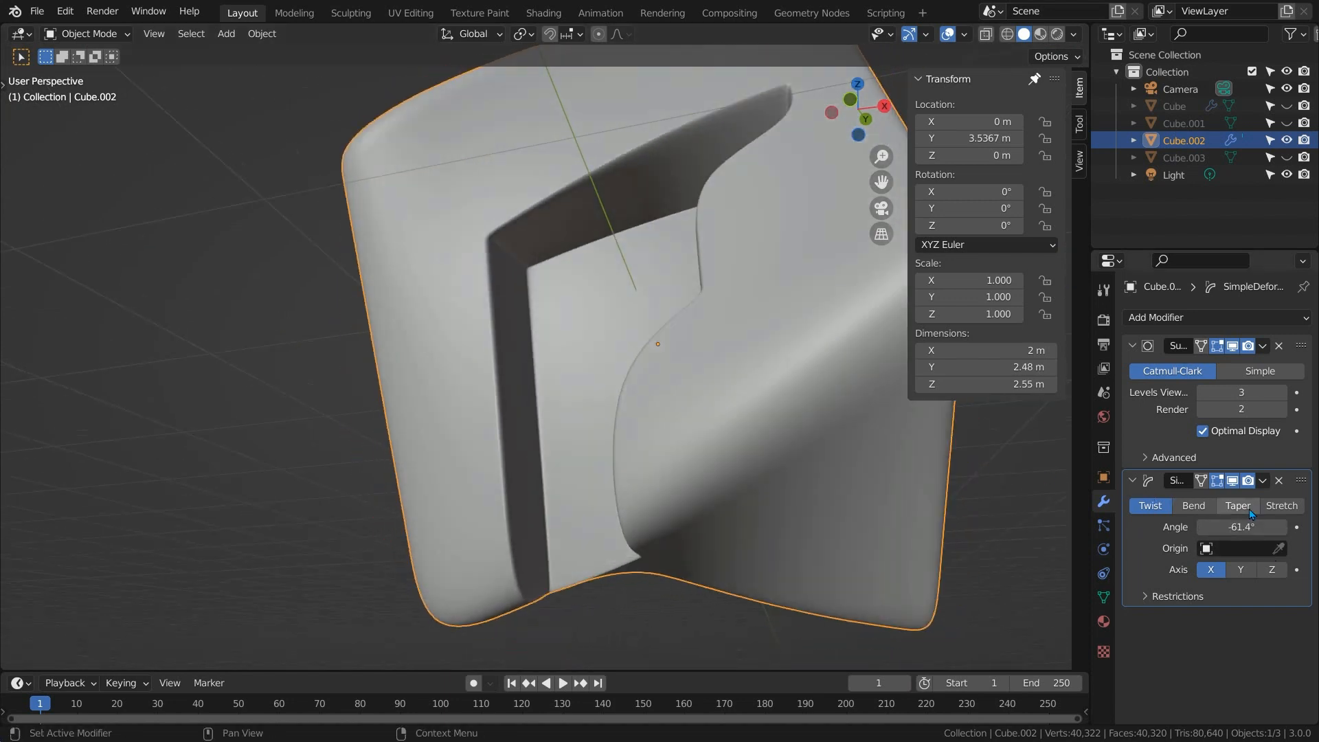
- Try Taper, then settle on Bend at about 41° along X
{"action": "left_click", "coordinate": [1237, 506]}
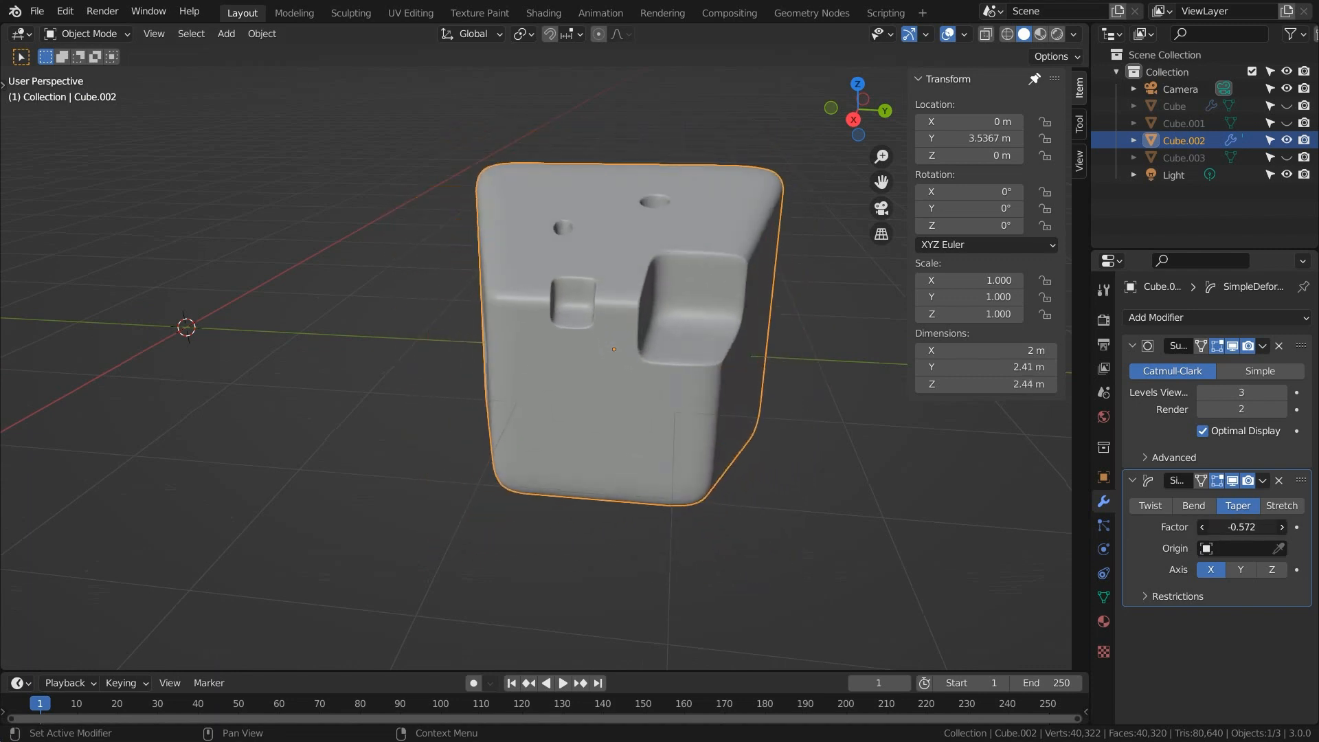
{"action": "left_click", "coordinate": [1192, 506]}
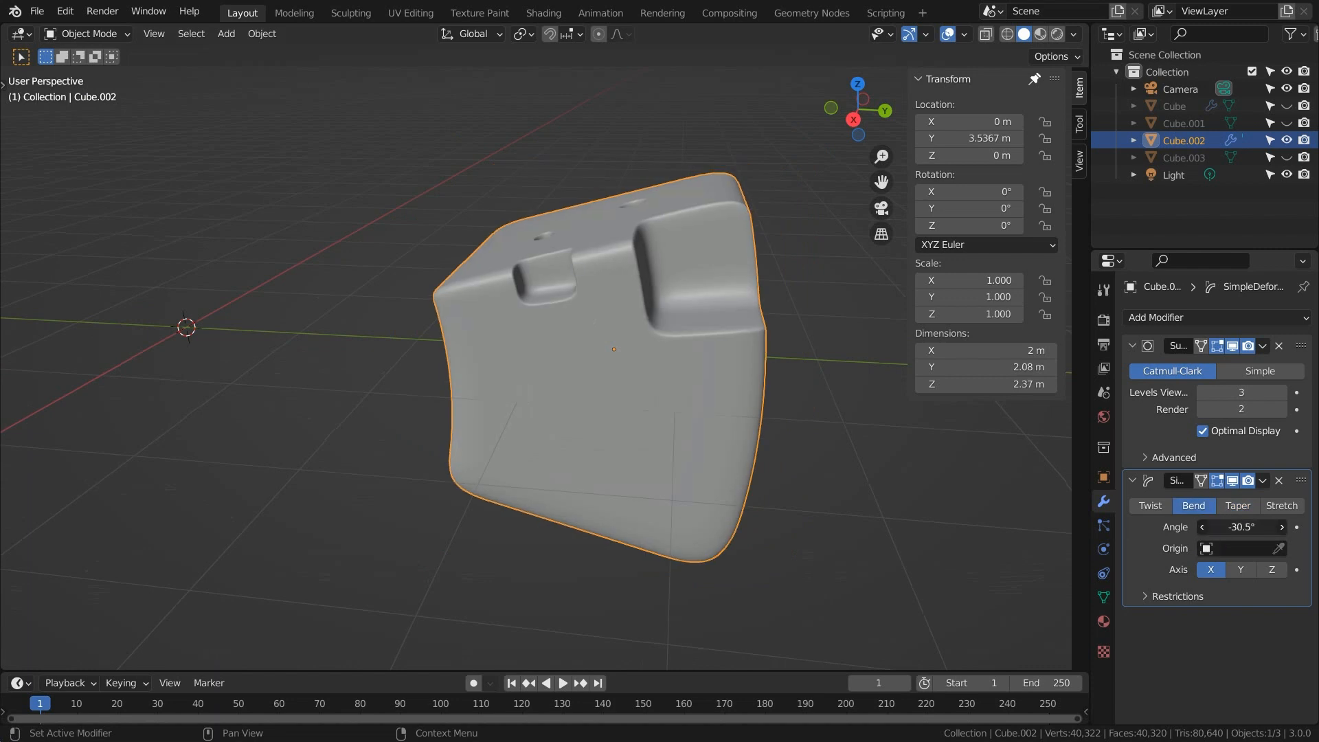
{"action": "left_click_drag", "start_coordinate": [1241, 526], "coordinate": [1241, 527]}
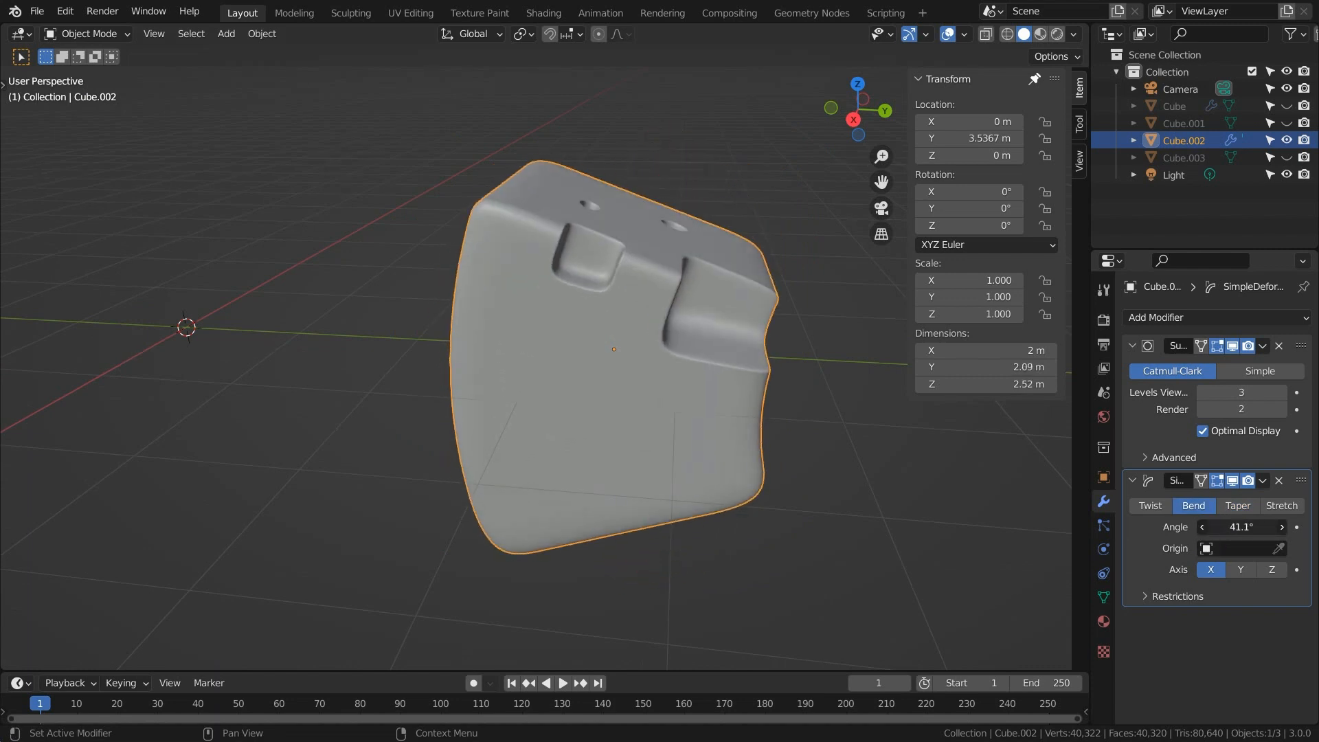